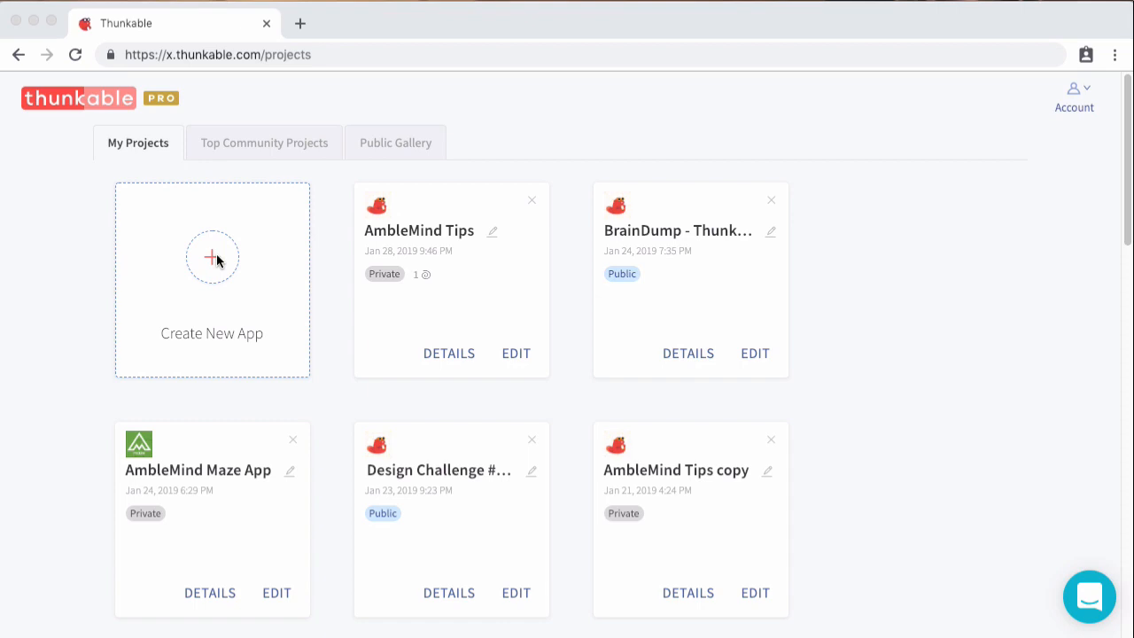
# Create a new public app project named 'Maze Game App'
pyautogui.click(213, 259)
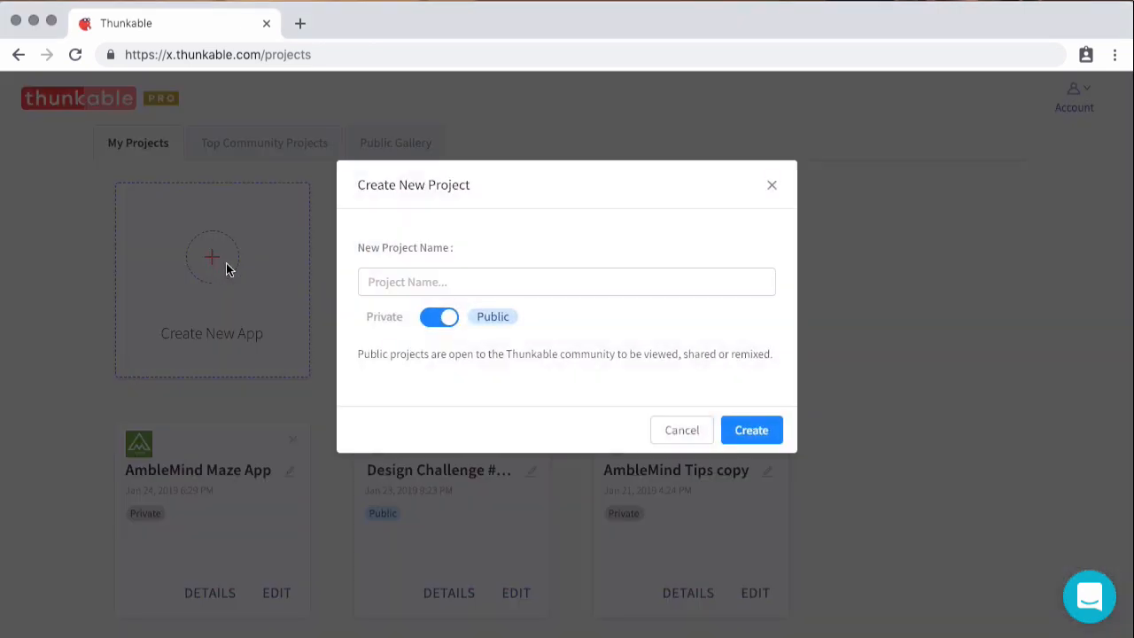
pyautogui.click(567, 282)
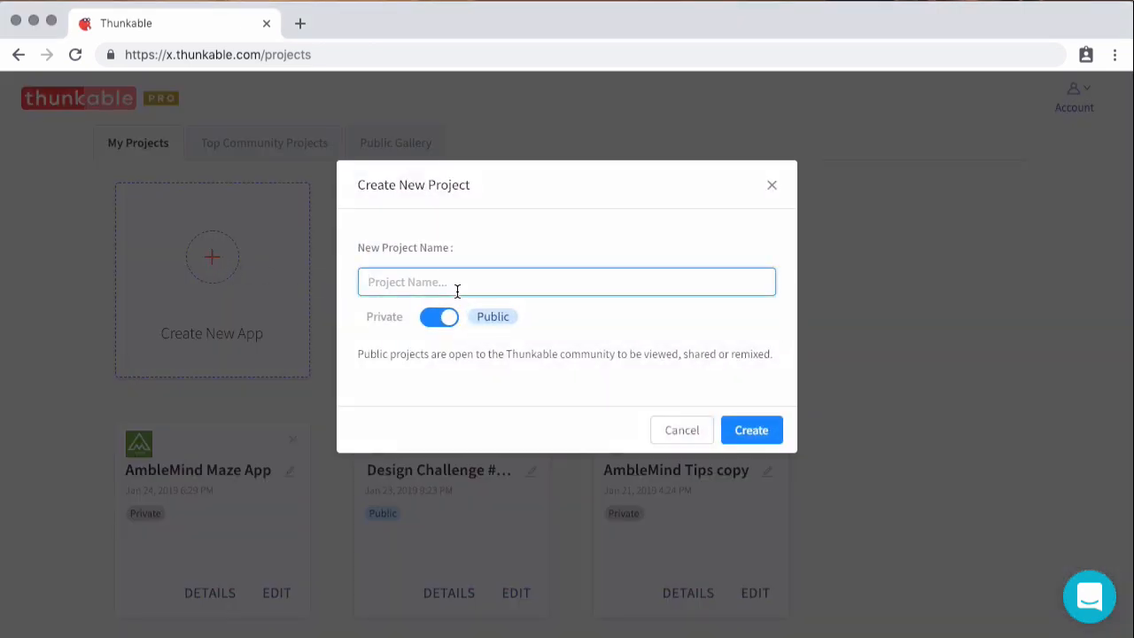
pyautogui.write('Maze Game App')
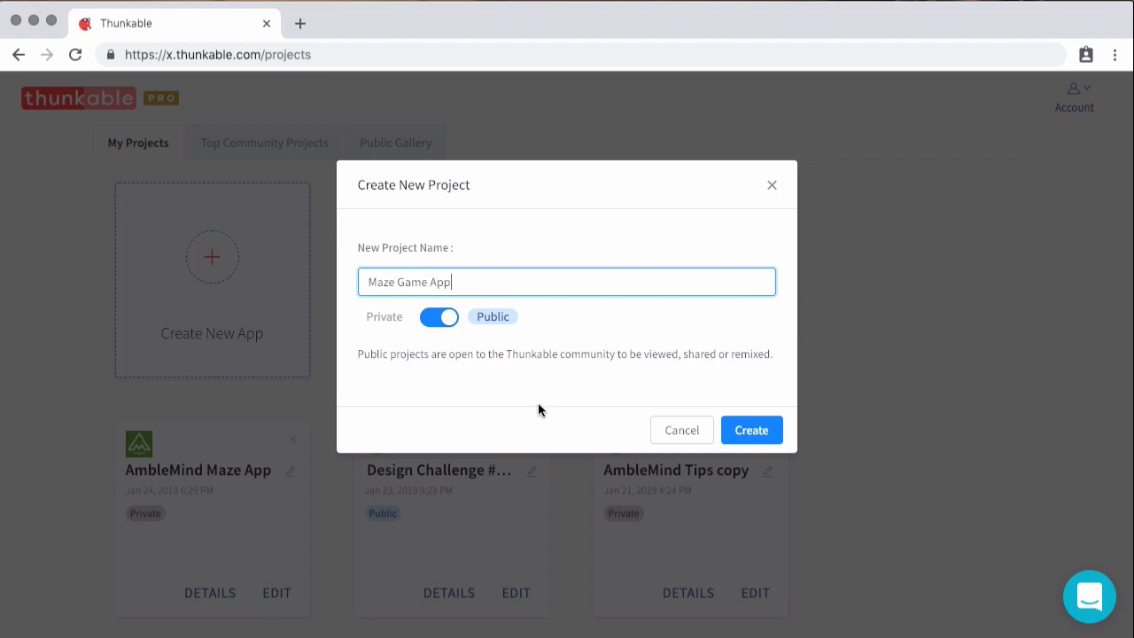
pyautogui.click(751, 431)
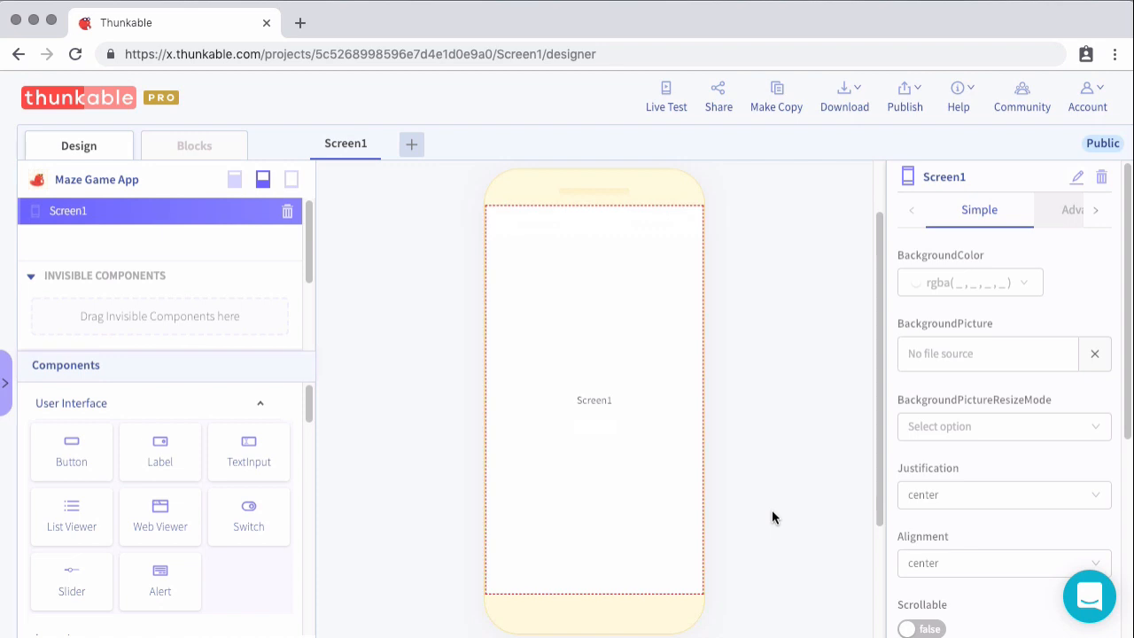
pyautogui.moveTo(754, 503)
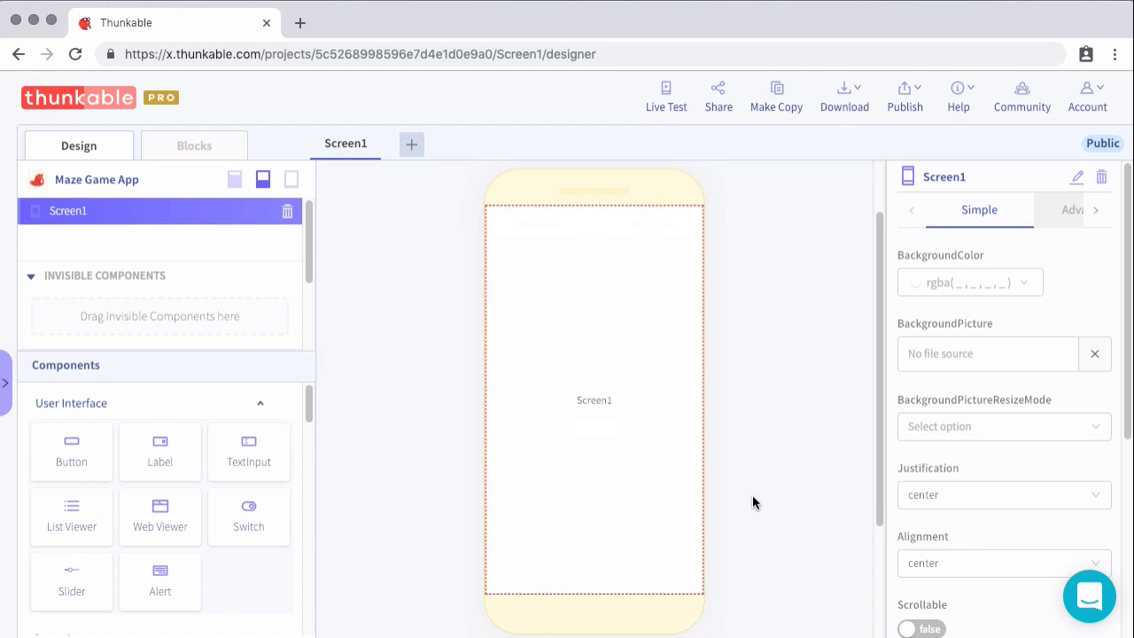
pyautogui.moveTo(1078, 178)
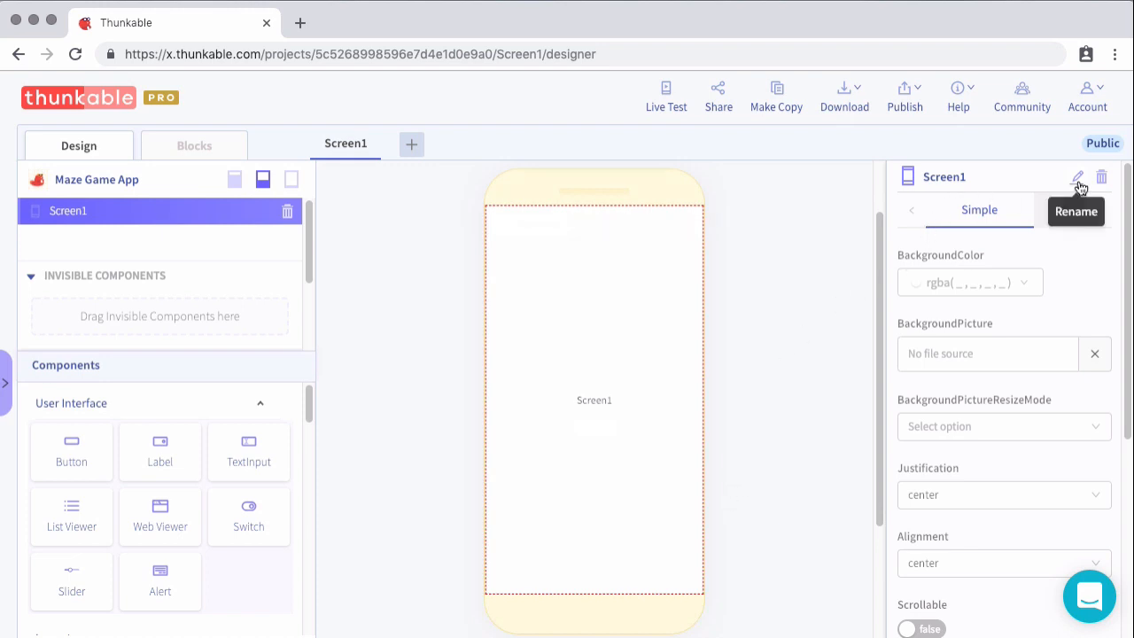
# Rename Screen1 to 'Start' via the pencil icon in the properties panel
pyautogui.click(1077, 177)
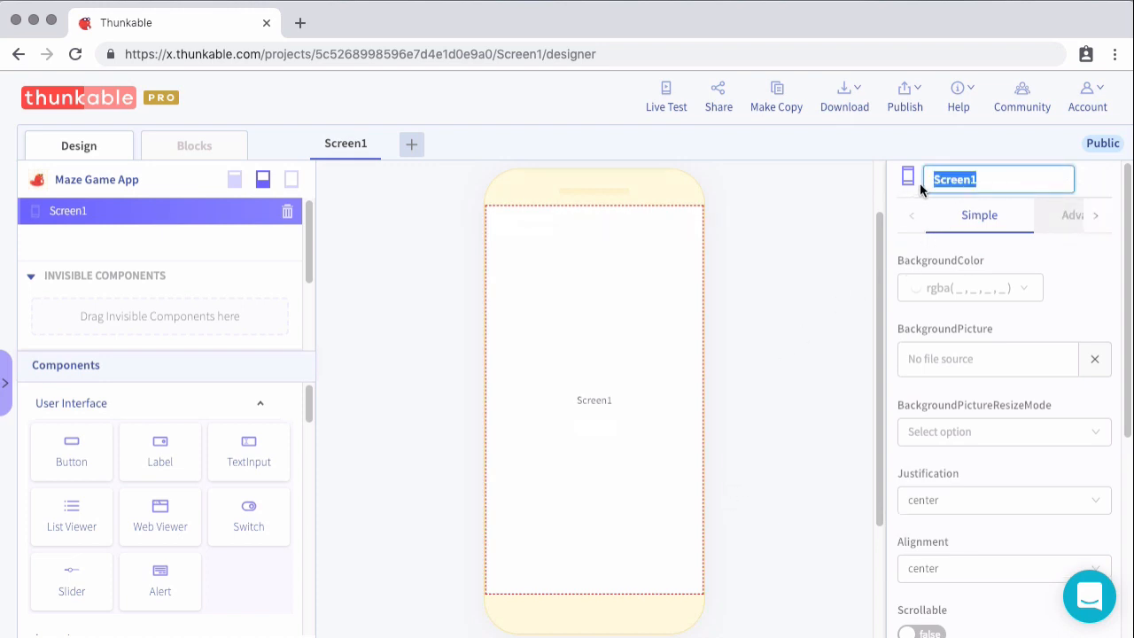
pyautogui.write('Start')
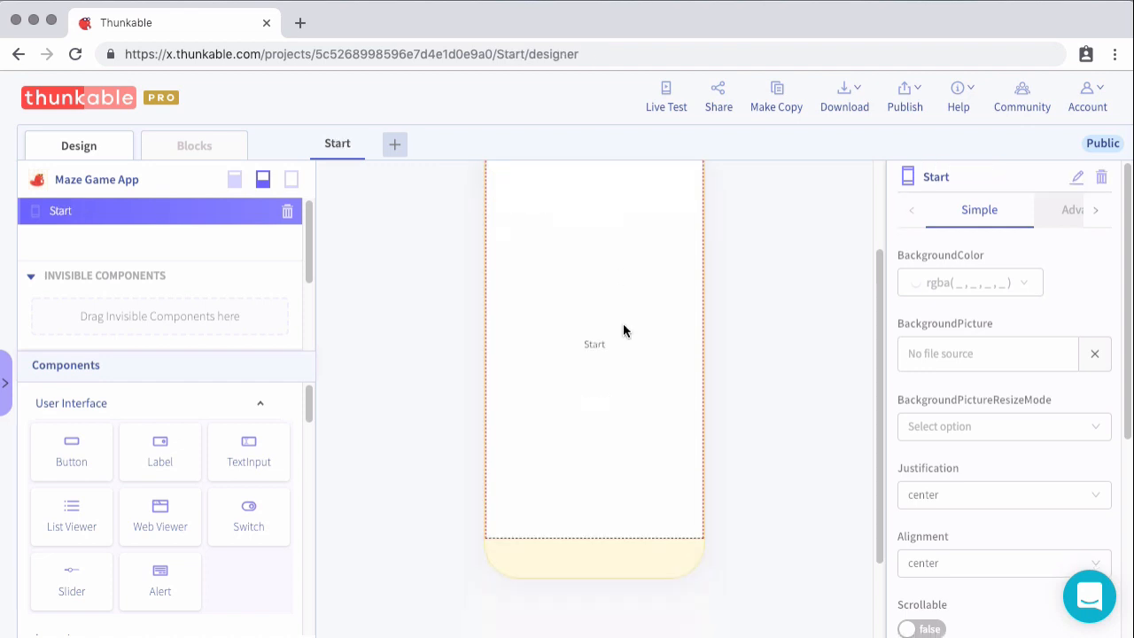
# Upload the Grass image from the Desktop as the Start screen's BackgroundPicture
pyautogui.click(987, 354)
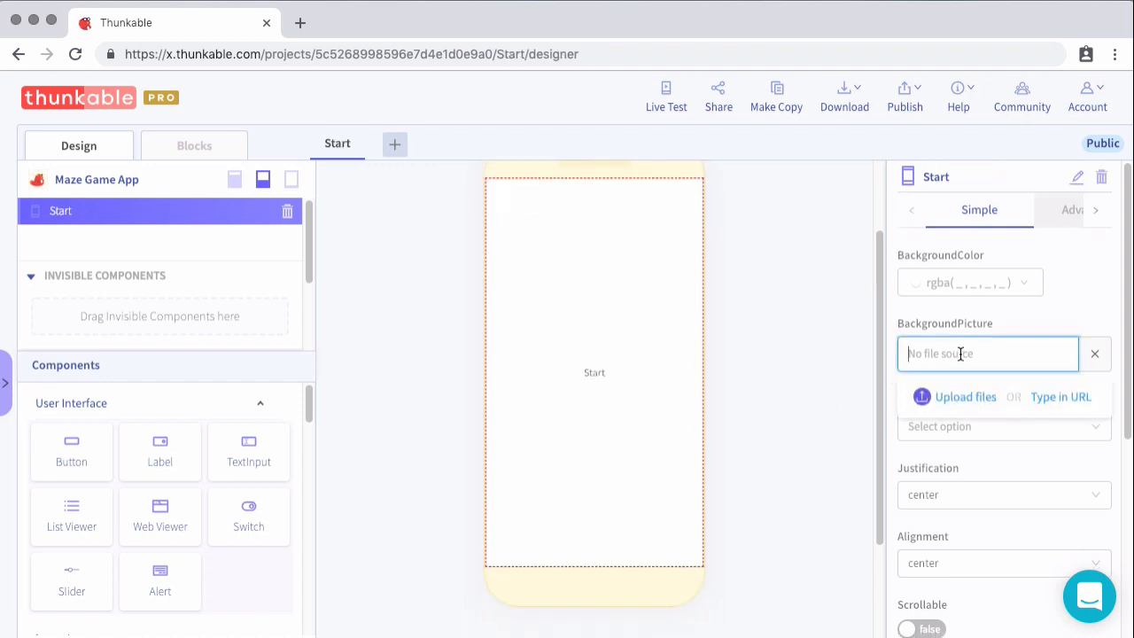
pyautogui.moveTo(964, 380)
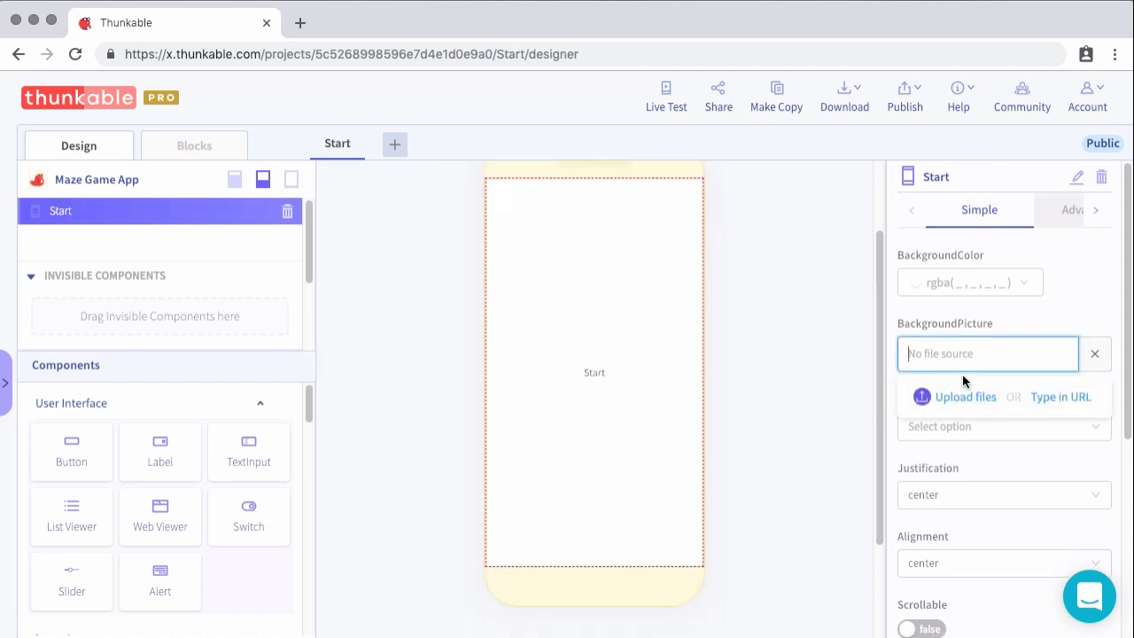
pyautogui.moveTo(966, 400)
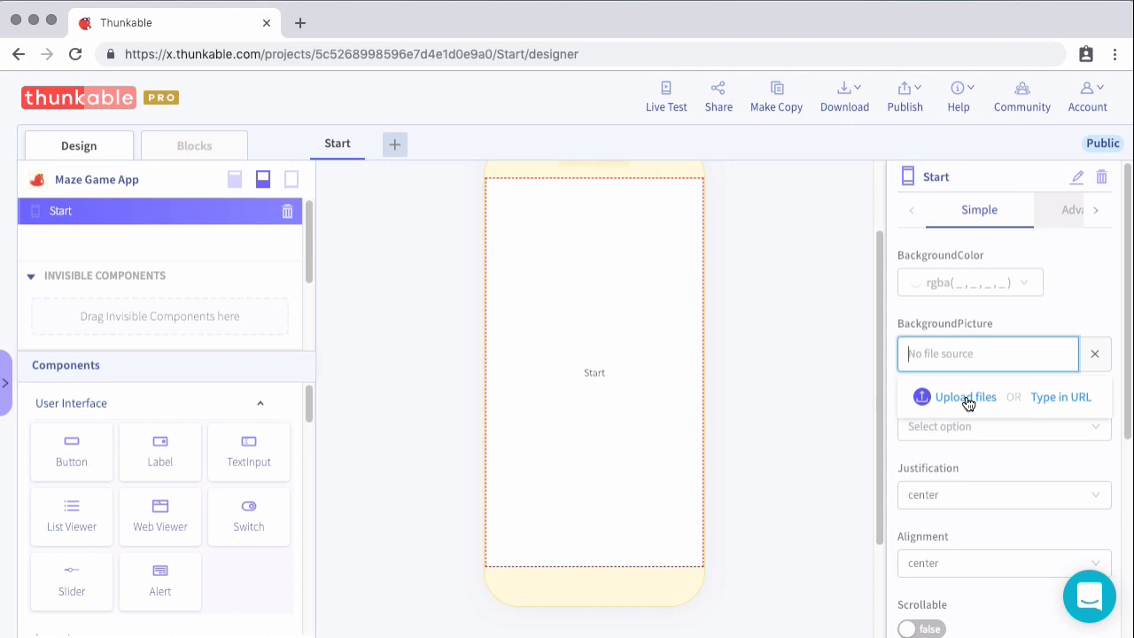
pyautogui.click(964, 396)
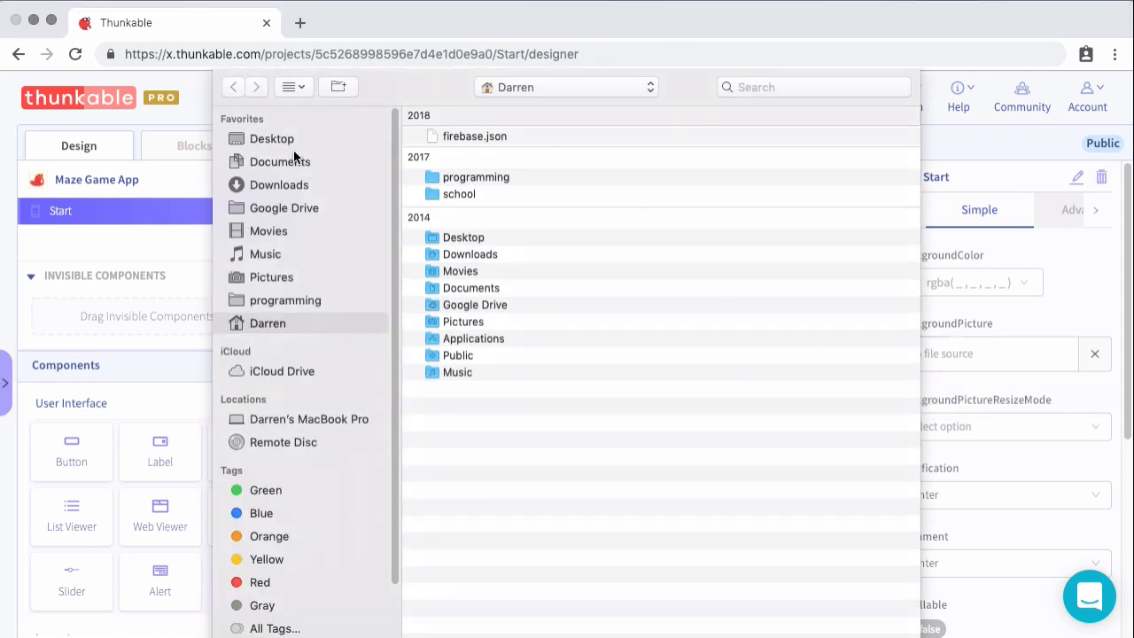
pyautogui.click(272, 138)
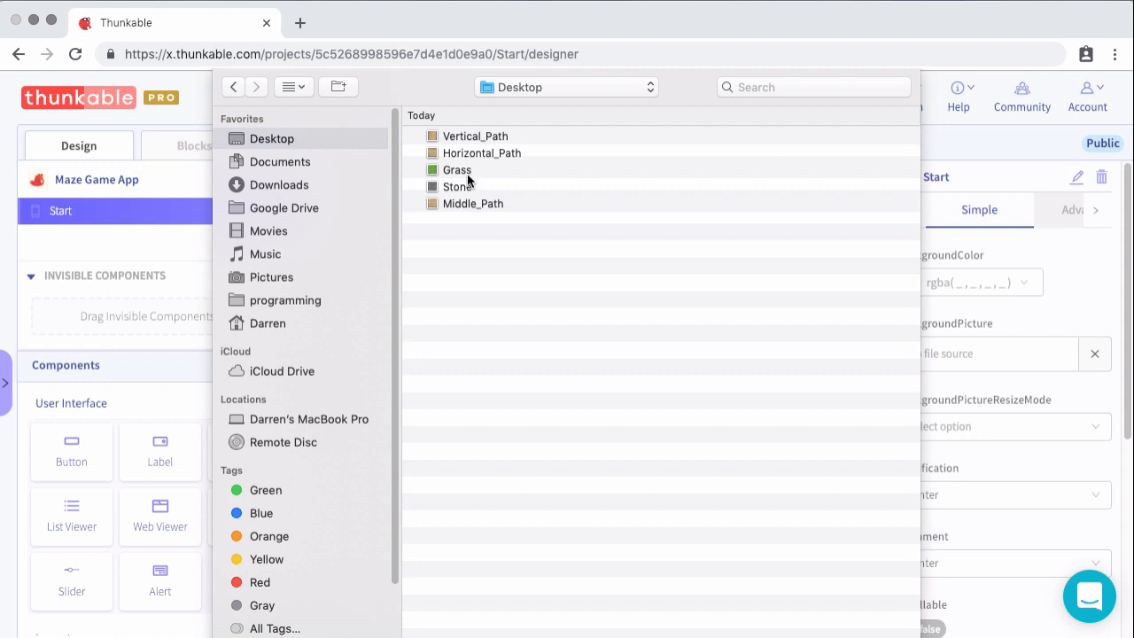
pyautogui.click(457, 170)
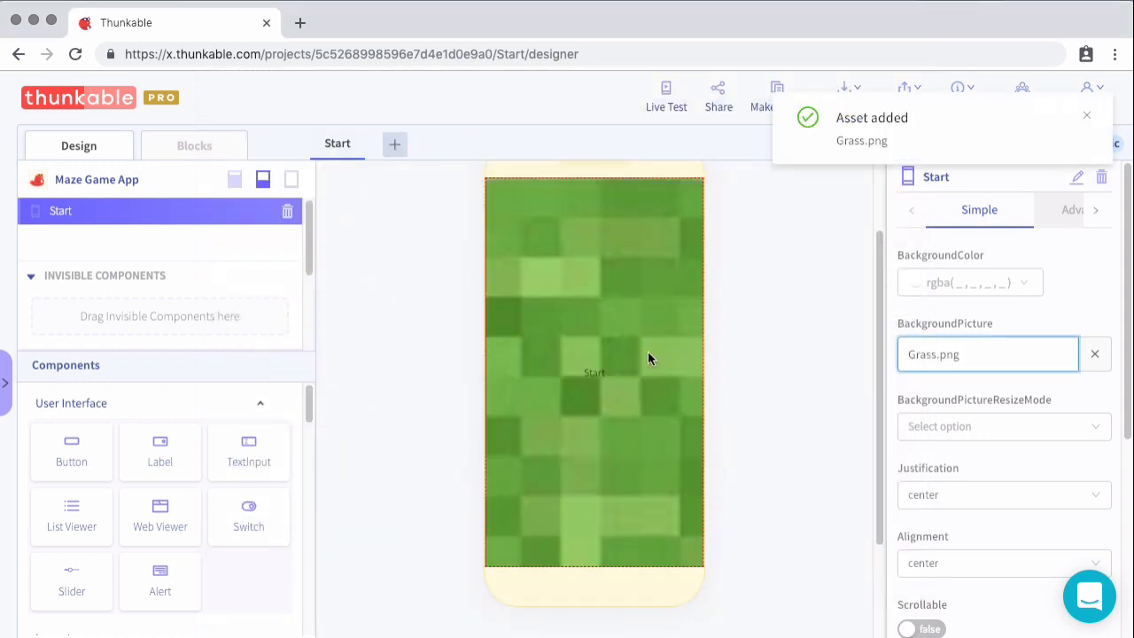
pyautogui.moveTo(588, 408)
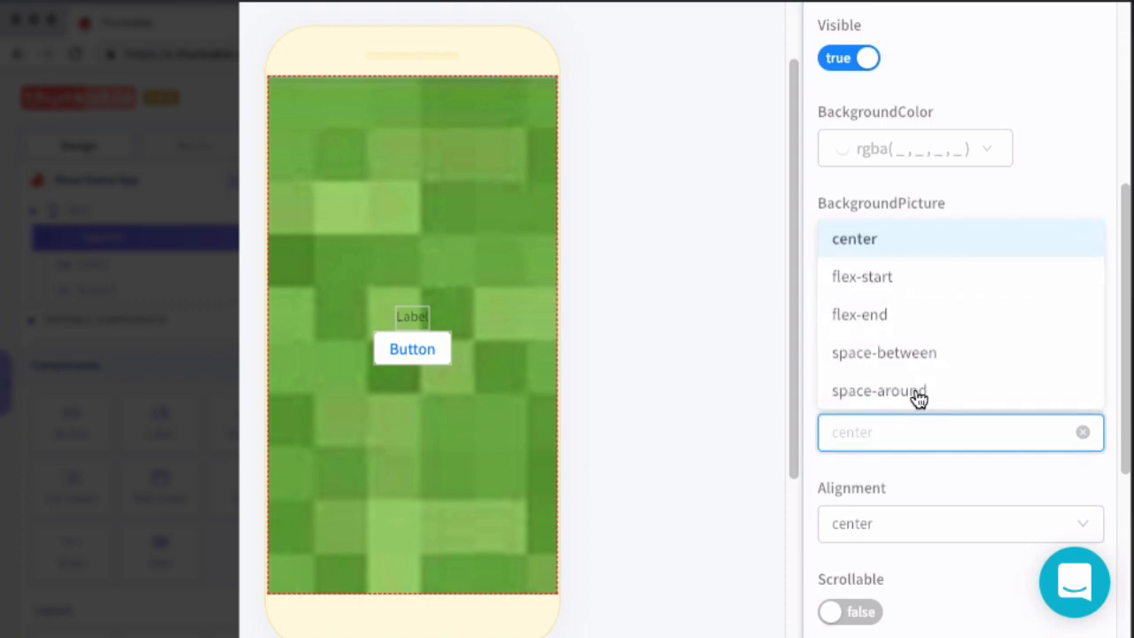
# Set Justification to space-around and select the label and button for renaming
pyautogui.click(879, 391)
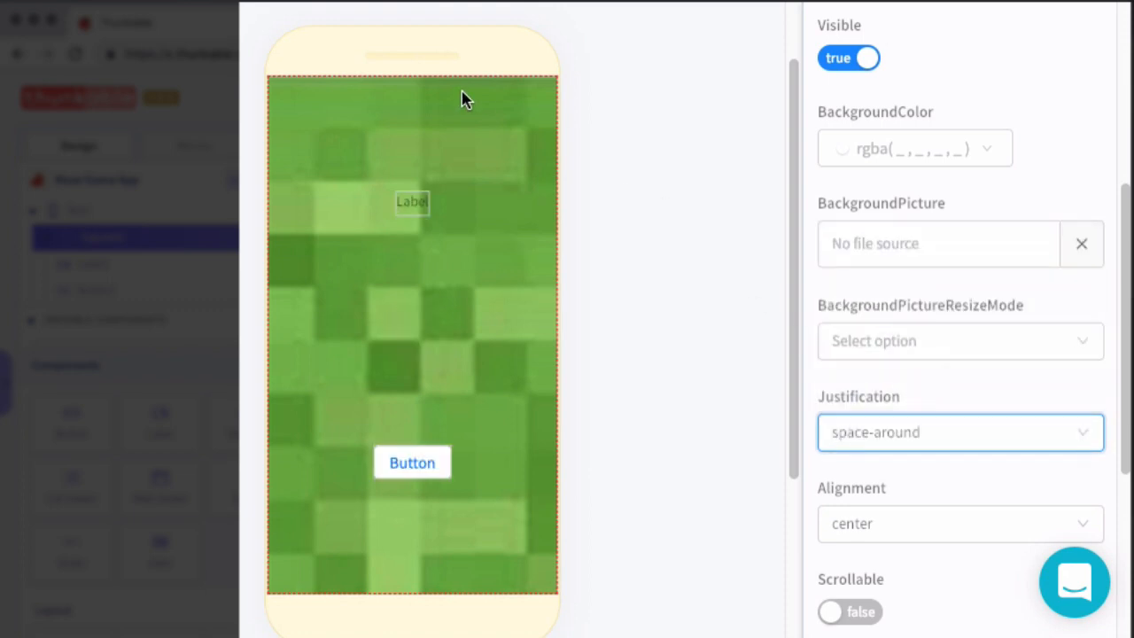
pyautogui.moveTo(435, 312)
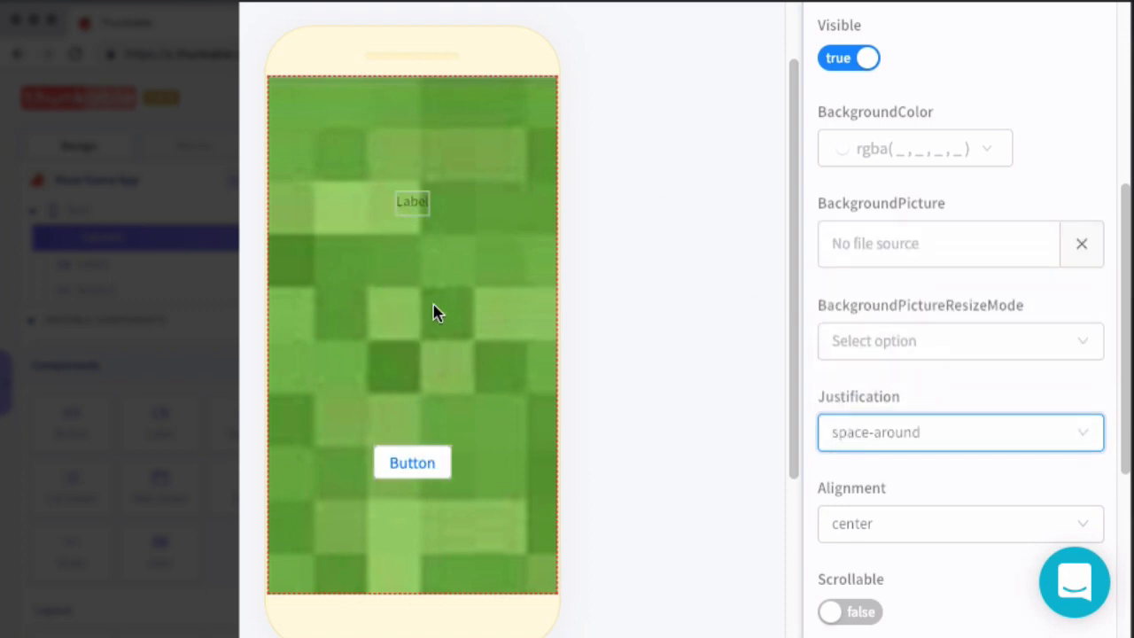
pyautogui.moveTo(434, 225)
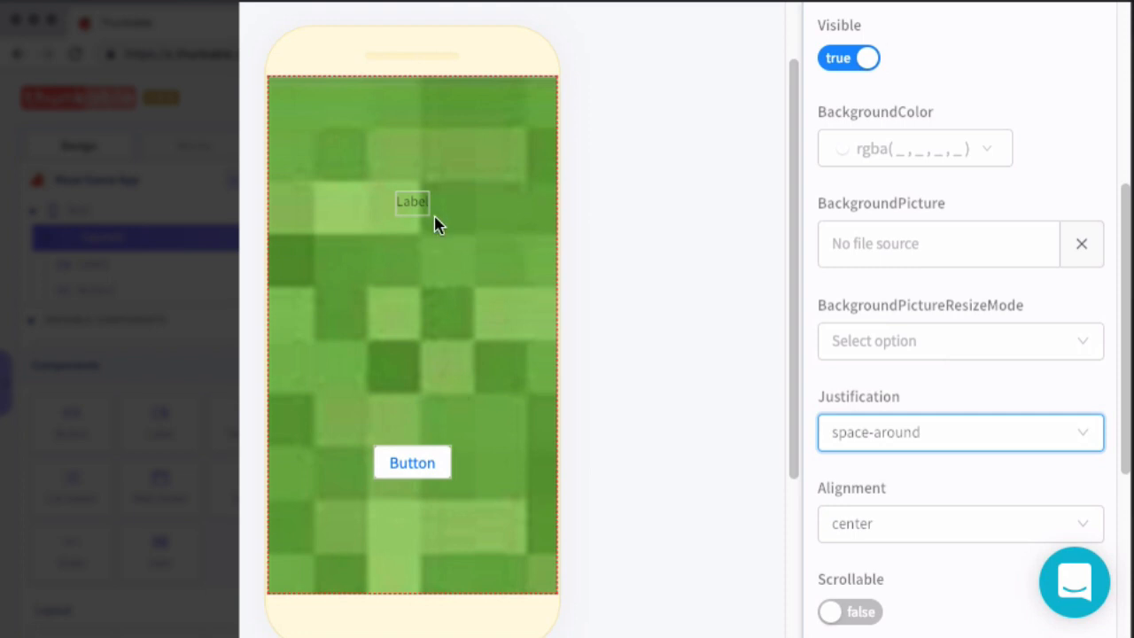
pyautogui.moveTo(457, 294)
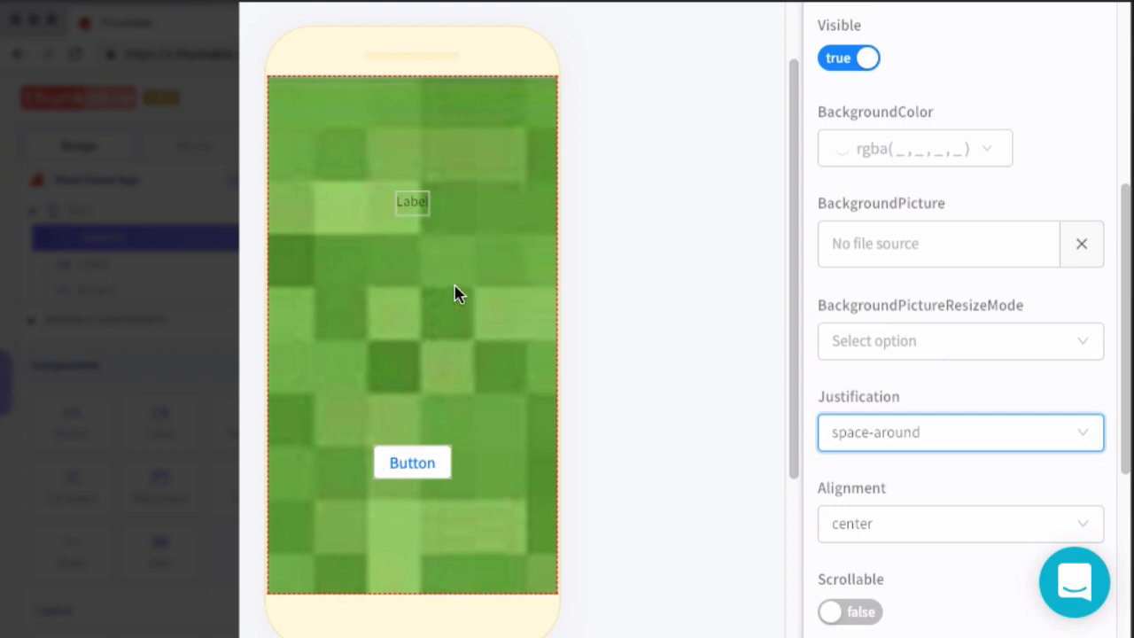
pyautogui.click(411, 202)
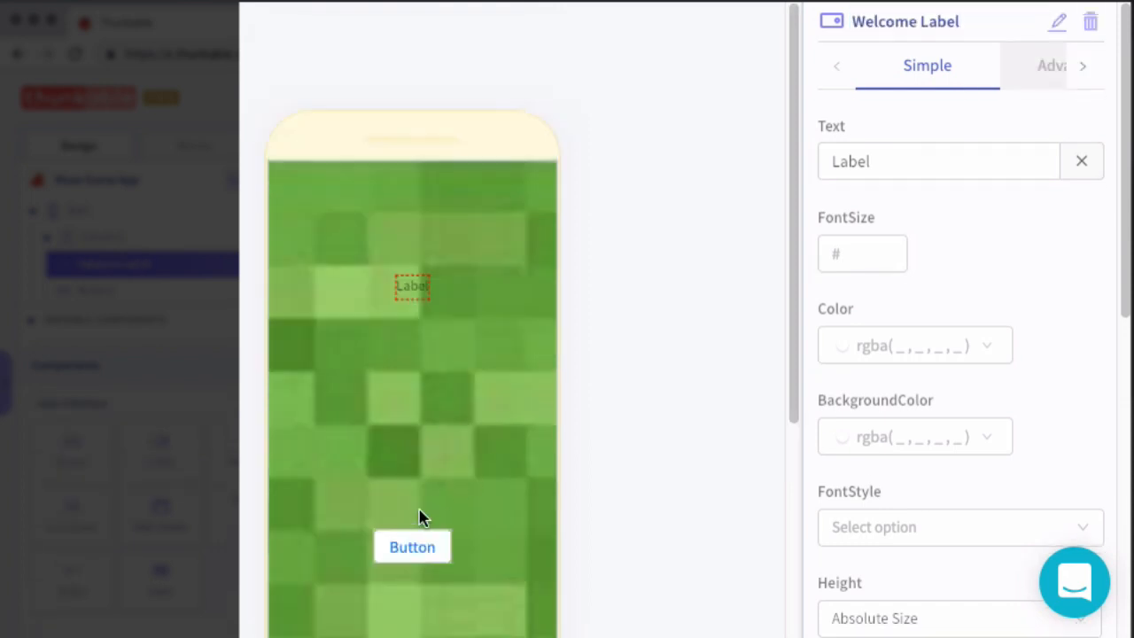
pyautogui.click(411, 546)
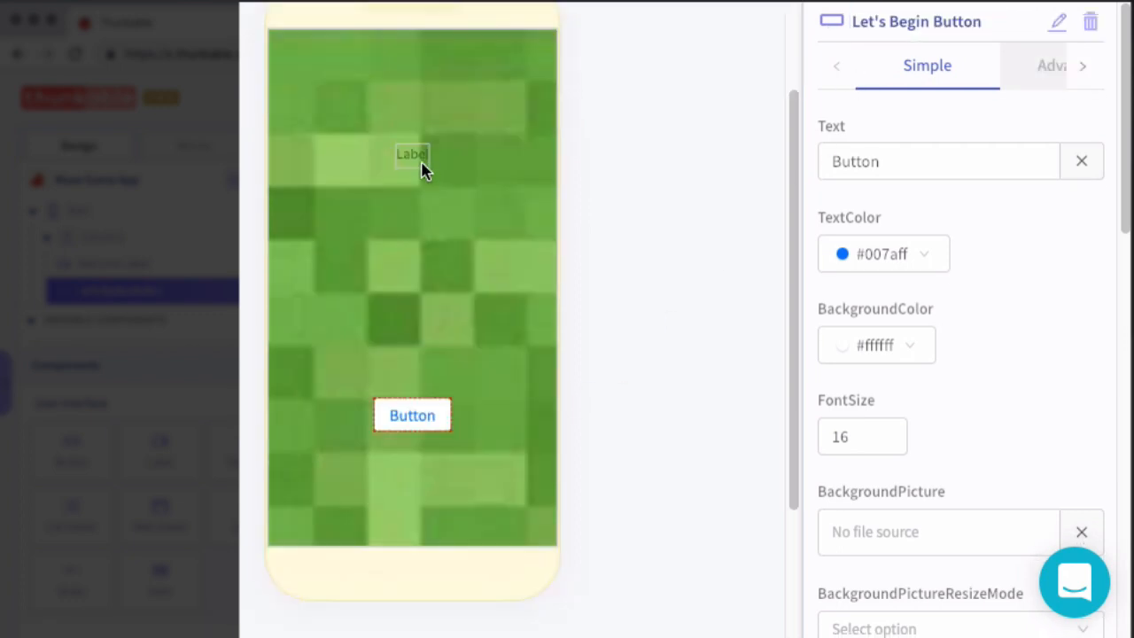
# Make Welcome Label read 'Can you escape a maze you cannot see?' in large white text with fit-contents height
pyautogui.click(410, 154)
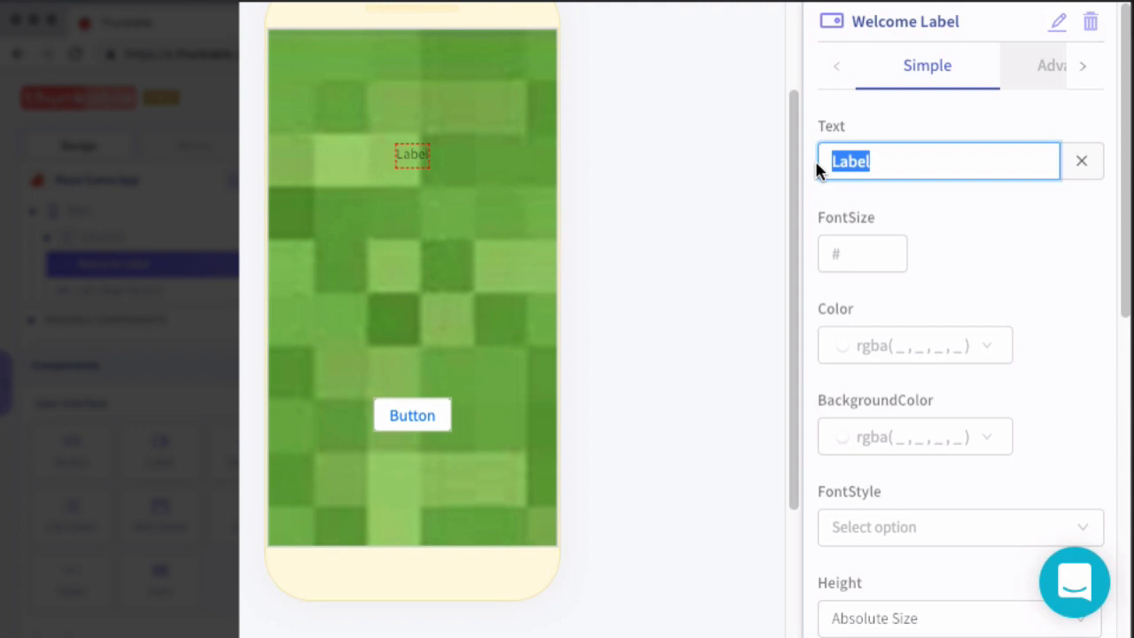
pyautogui.write('Can you escape a maze you cannot see?')
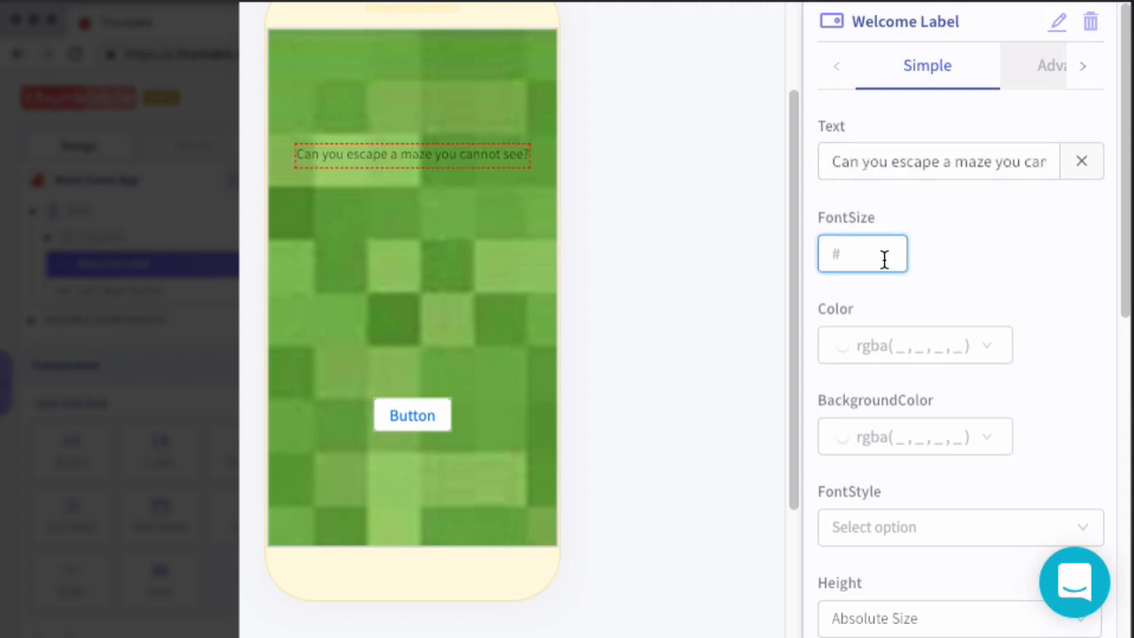
pyautogui.click(914, 344)
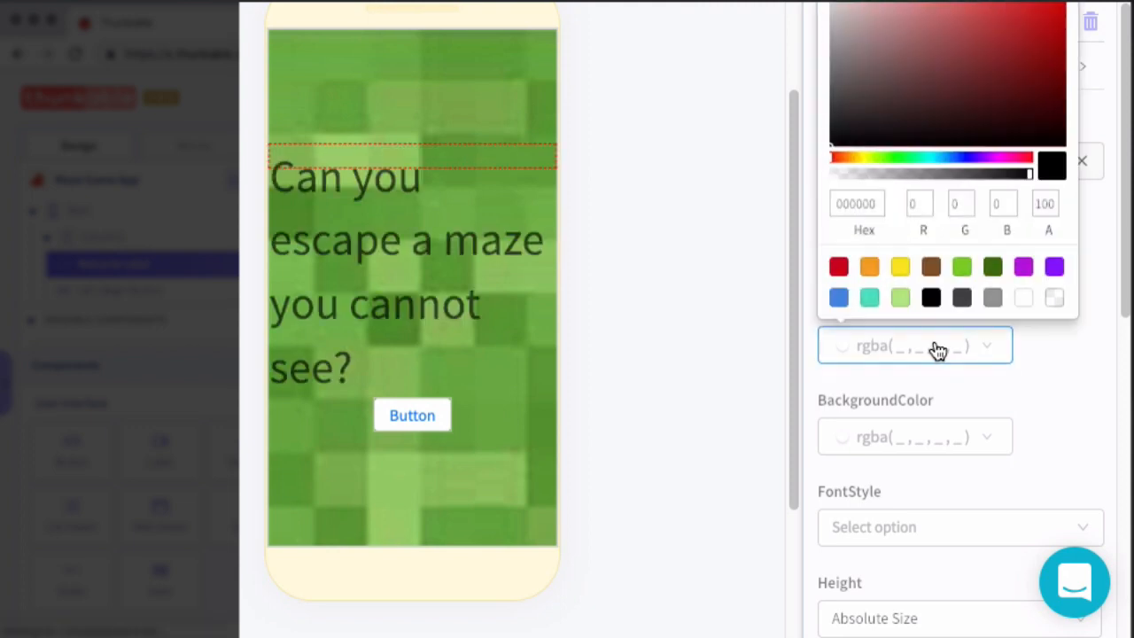
pyautogui.click(1023, 298)
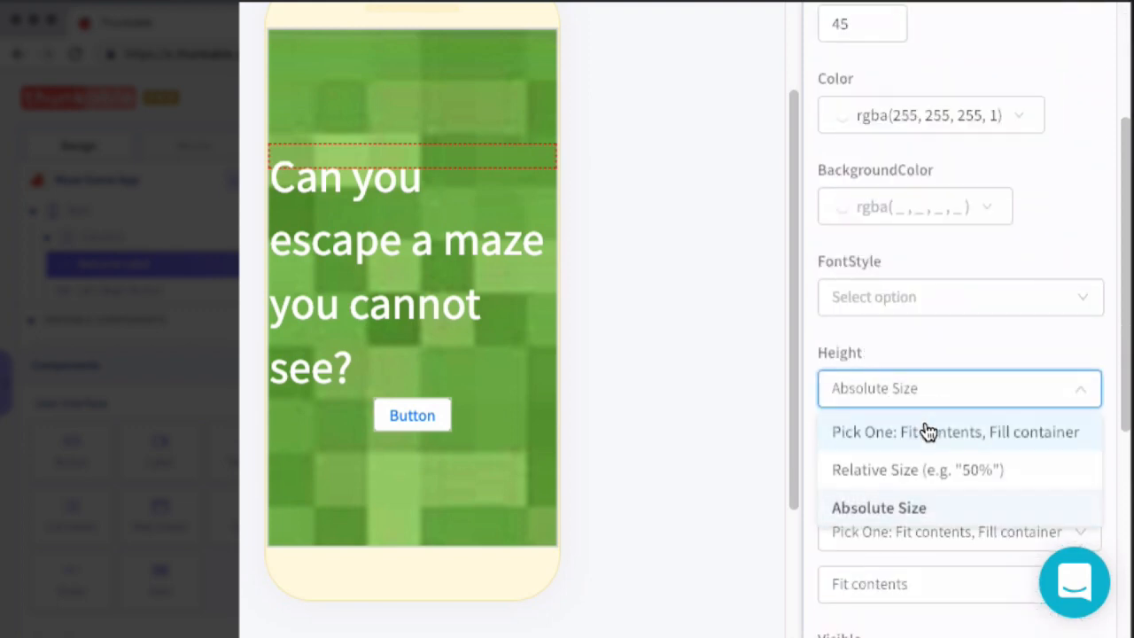
pyautogui.click(953, 432)
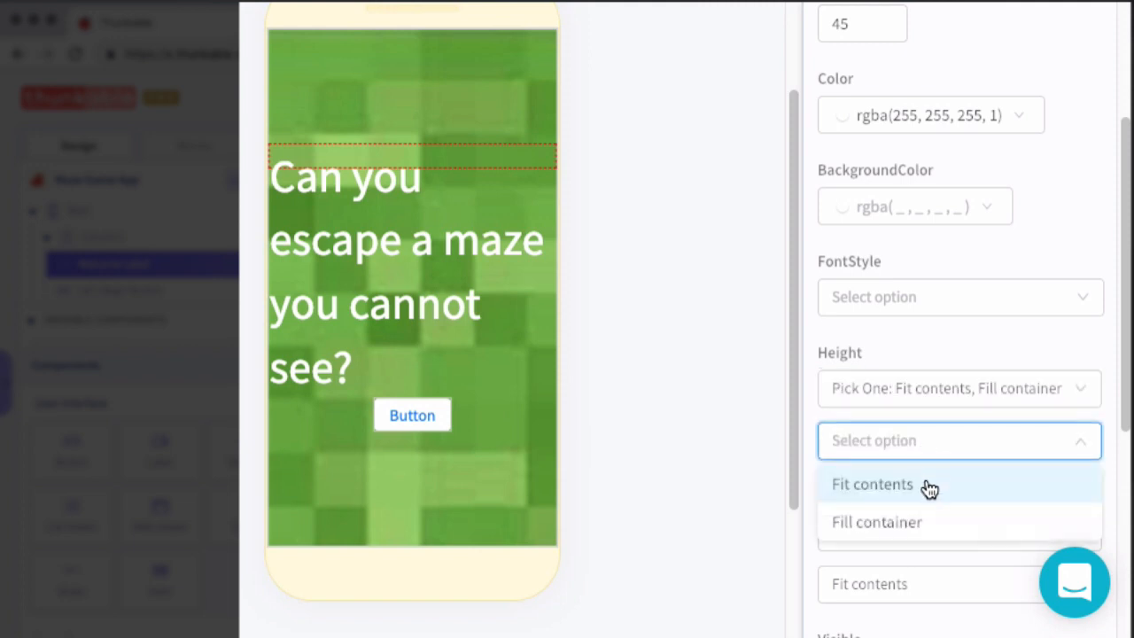
pyautogui.click(871, 483)
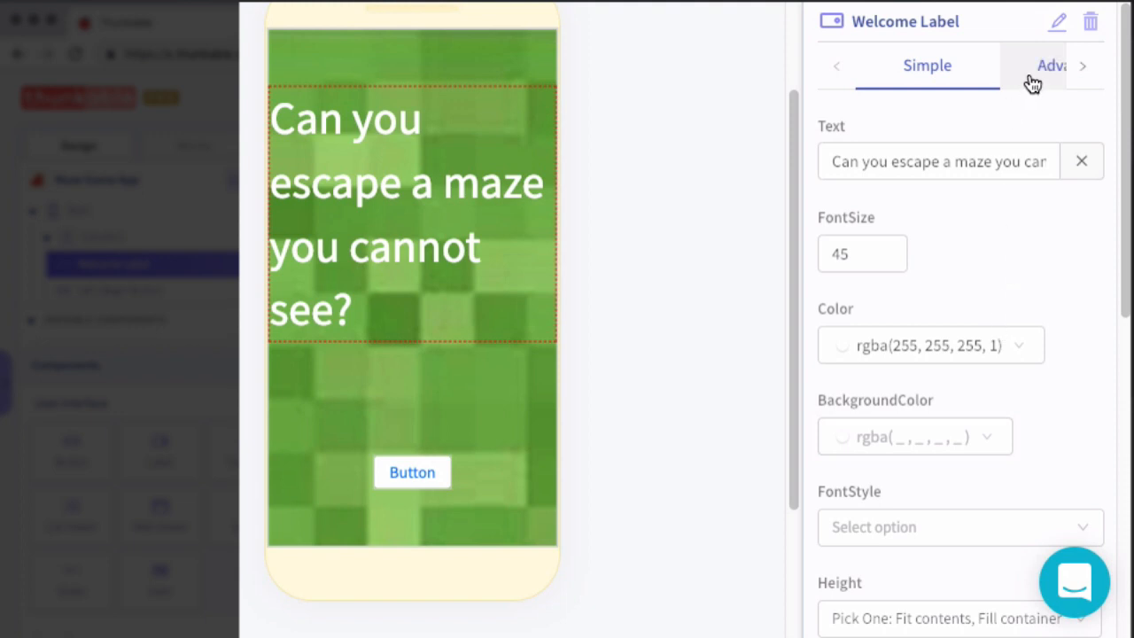
# Set the label's TextAlign to center in the advanced style settings
pyautogui.click(1052, 64)
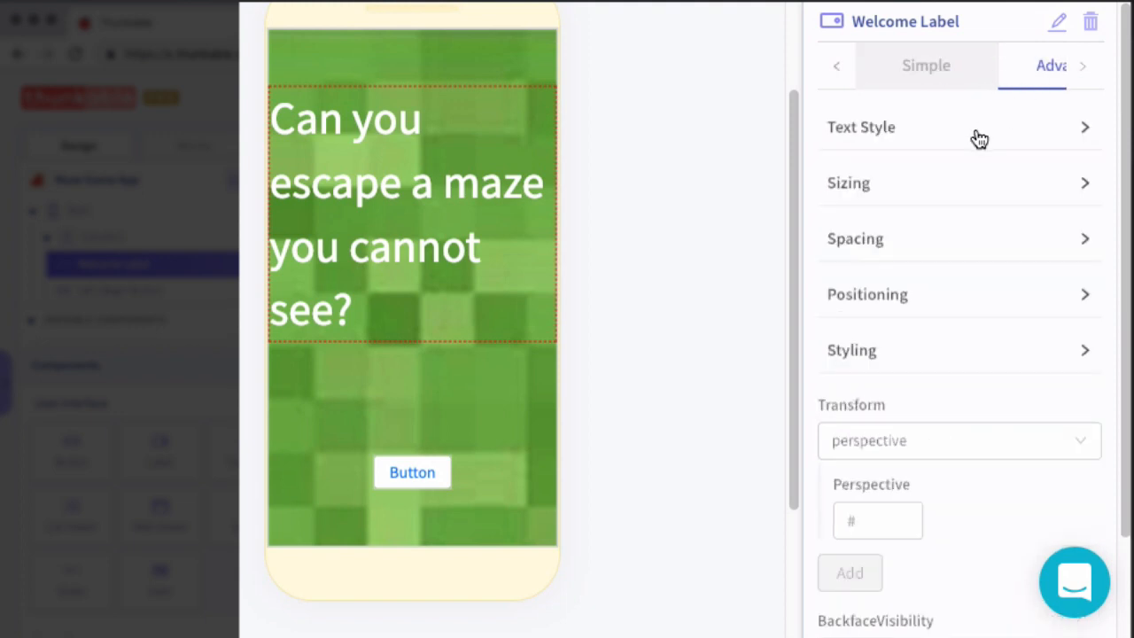
pyautogui.click(960, 127)
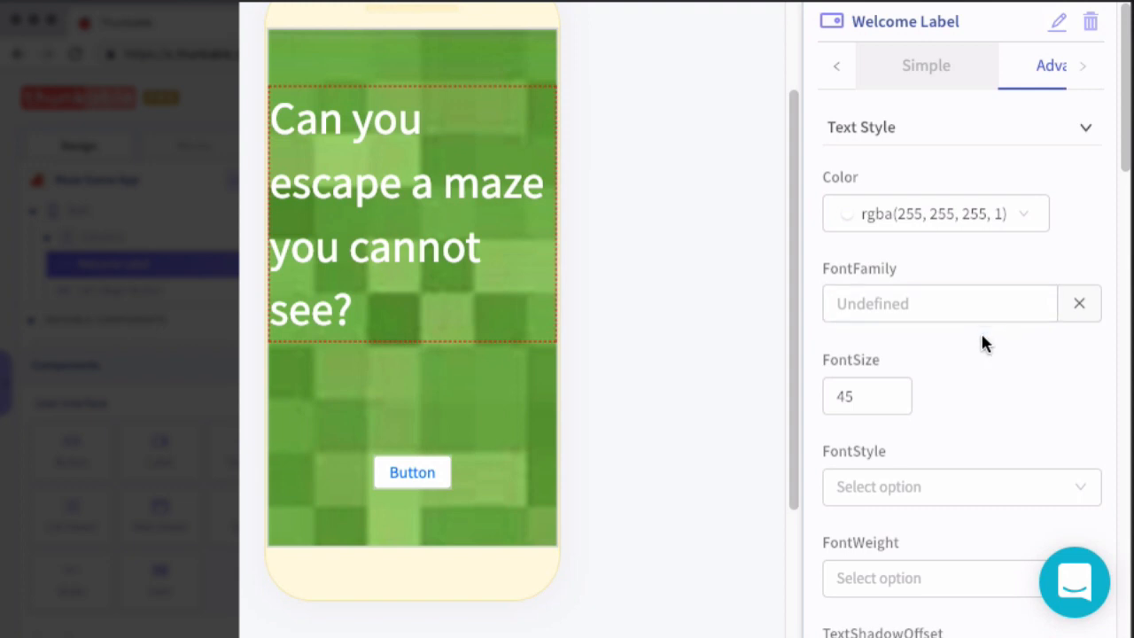
pyautogui.scroll(-3)
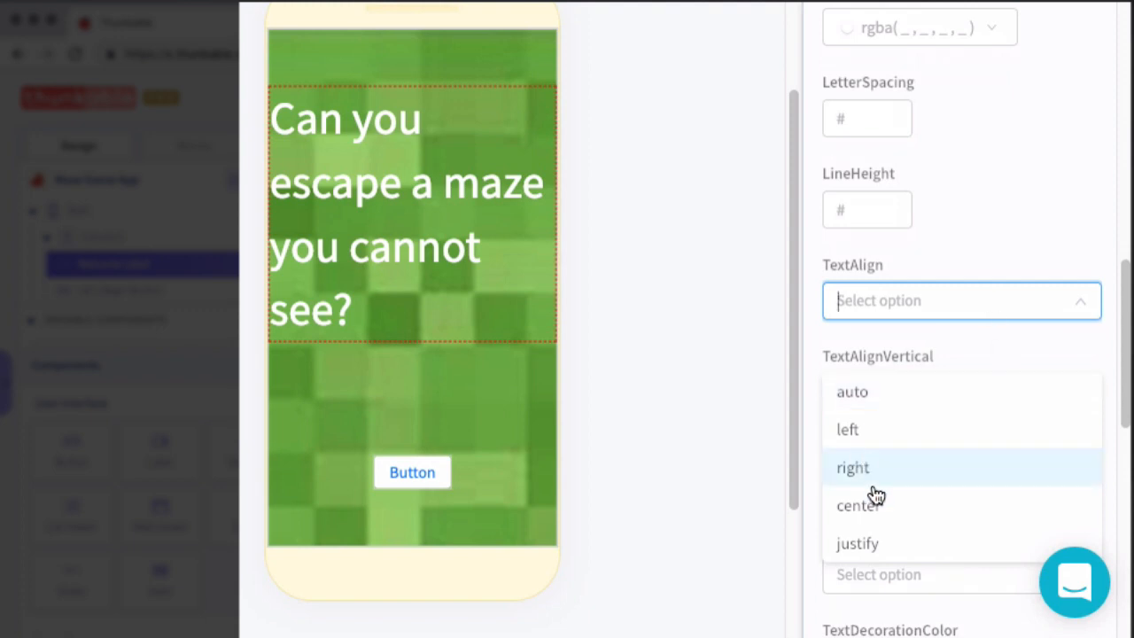
pyautogui.click(857, 505)
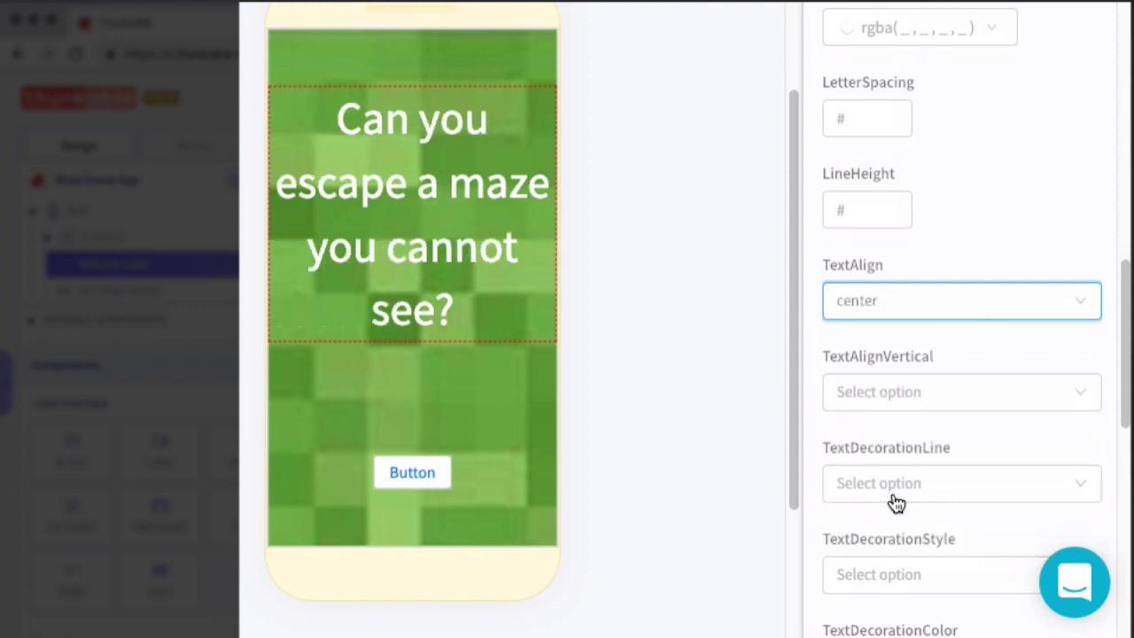
# Style the button: text 'Let's Begin', white text colour, font size 30, corner radius 20
pyautogui.click(411, 471)
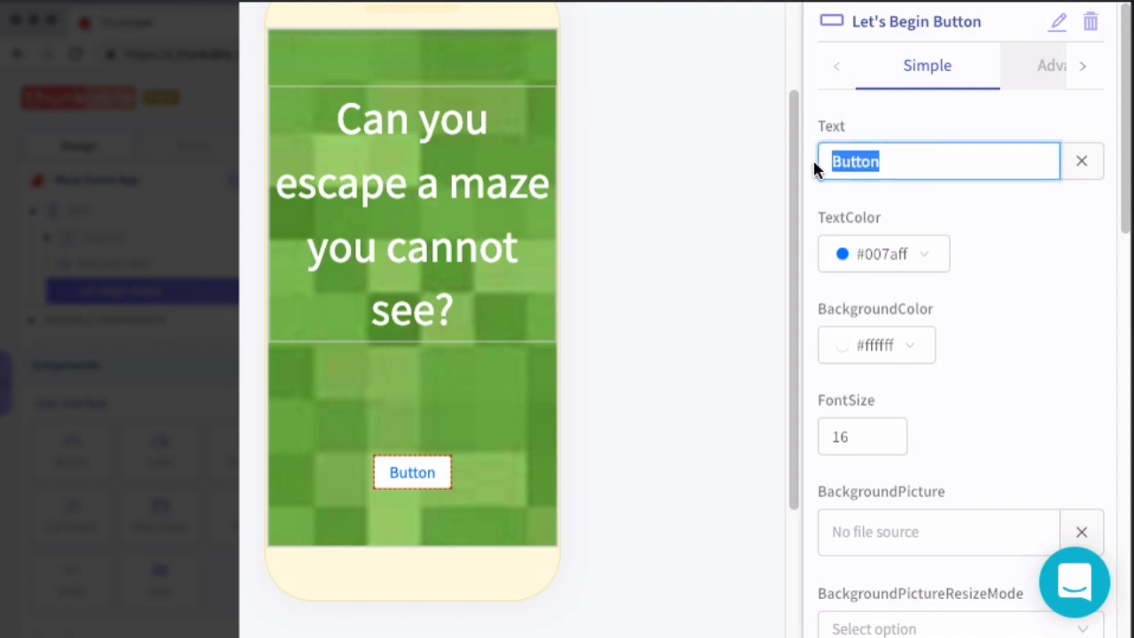
pyautogui.write("Let's Begin")
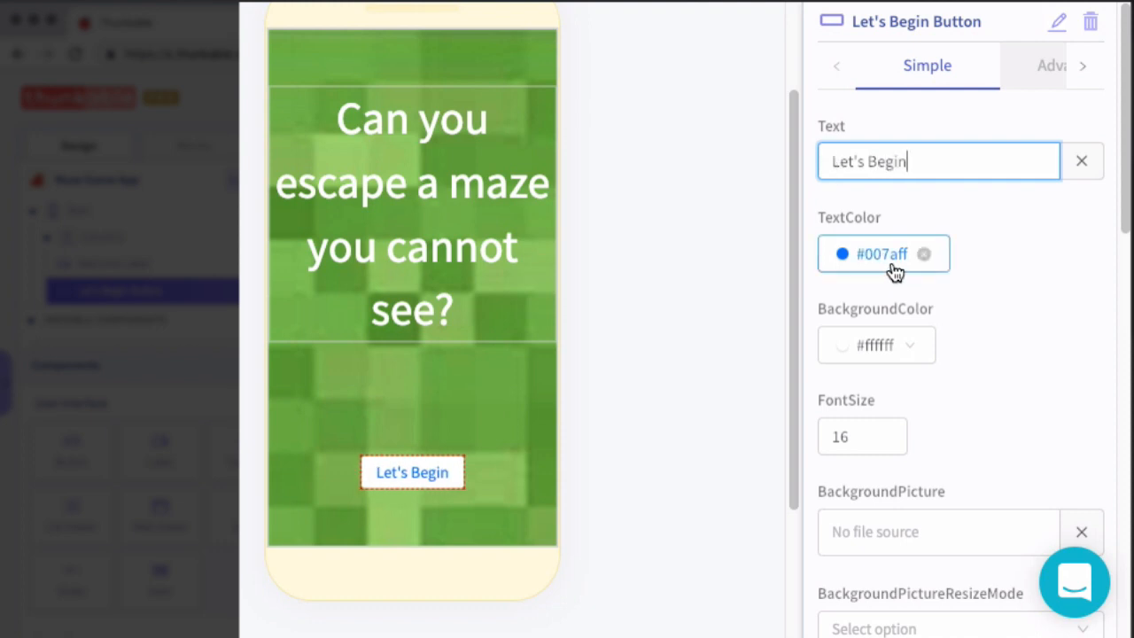
pyautogui.click(882, 253)
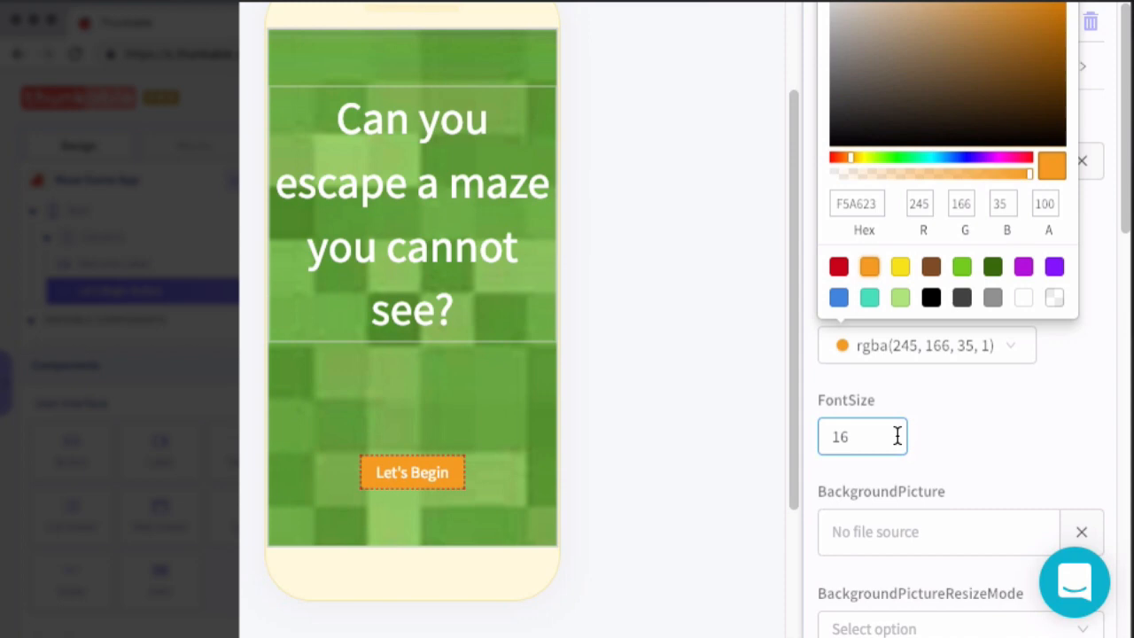
pyautogui.write('30')
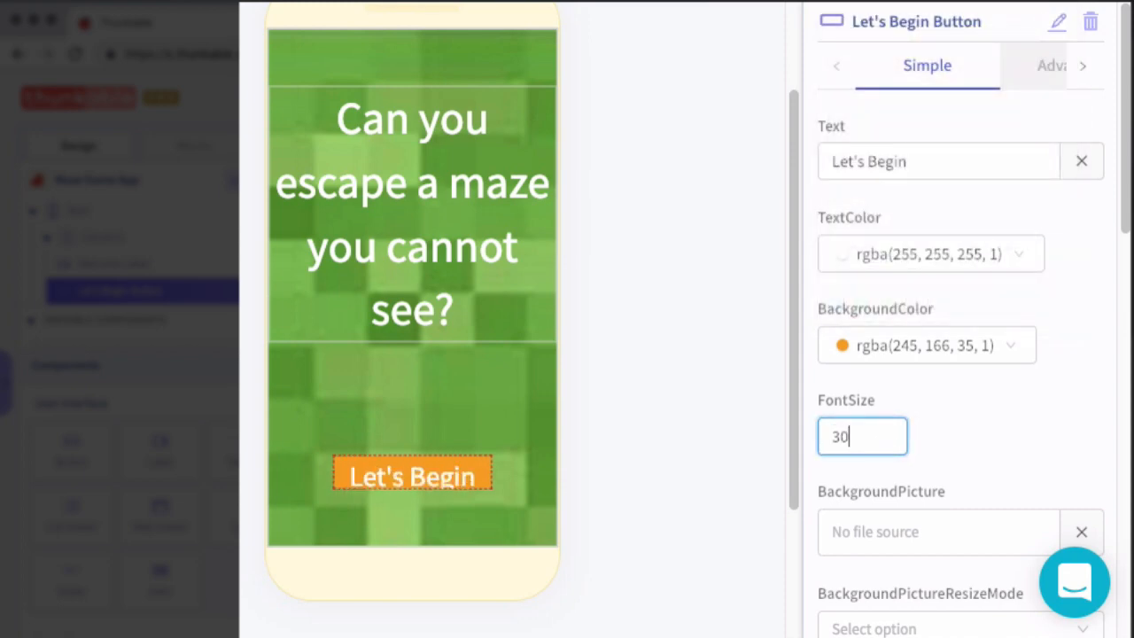
pyautogui.click(985, 461)
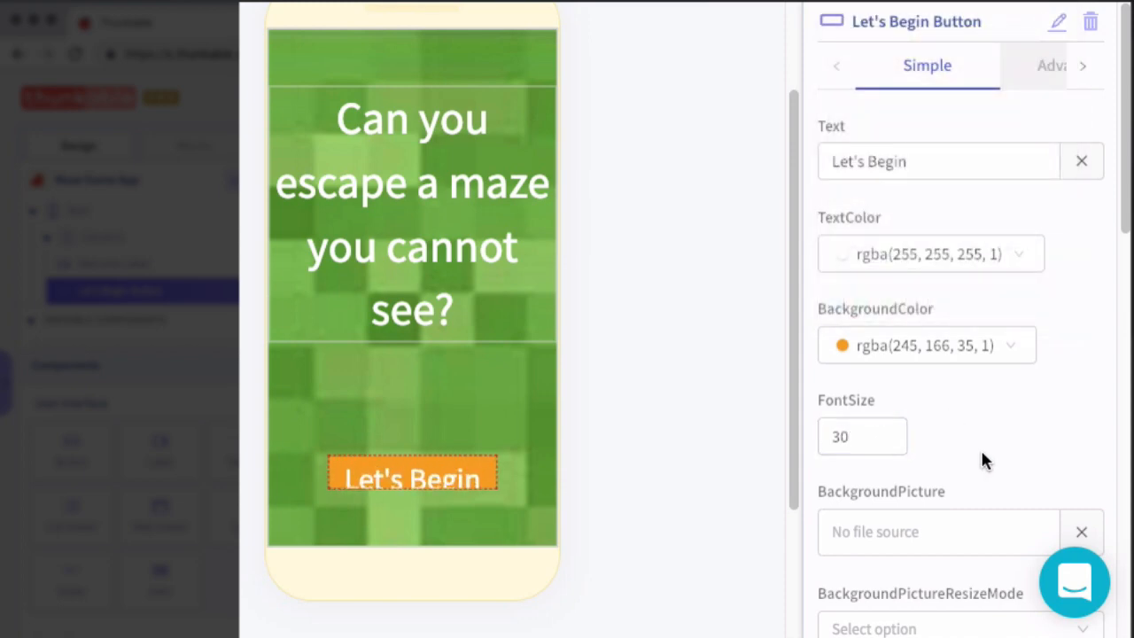
pyautogui.scroll(-3)
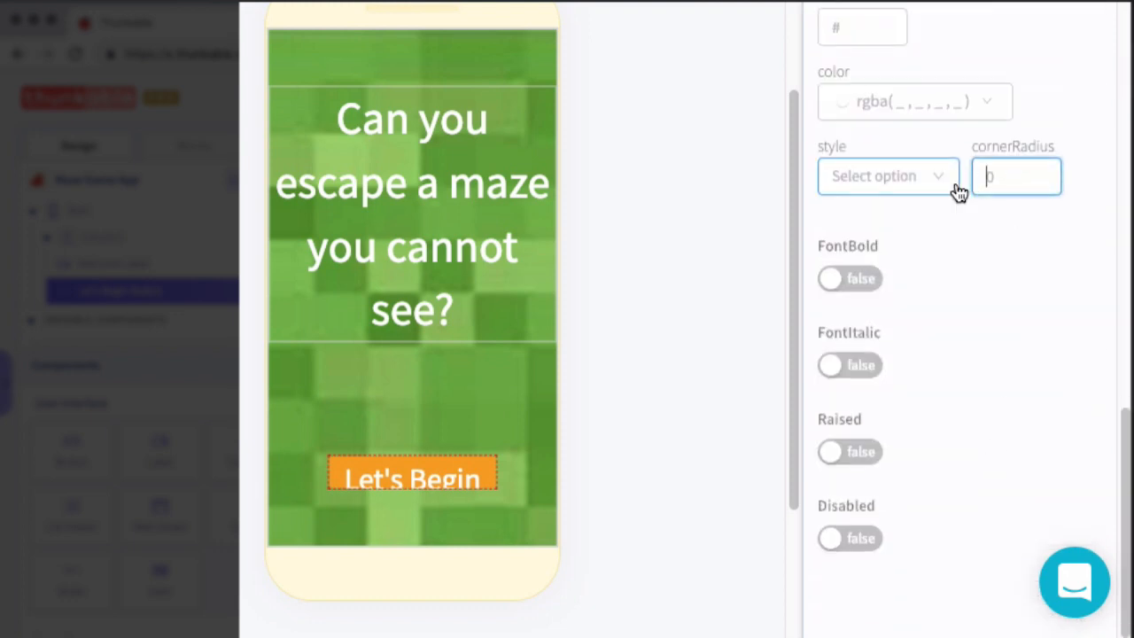
pyautogui.write('20')
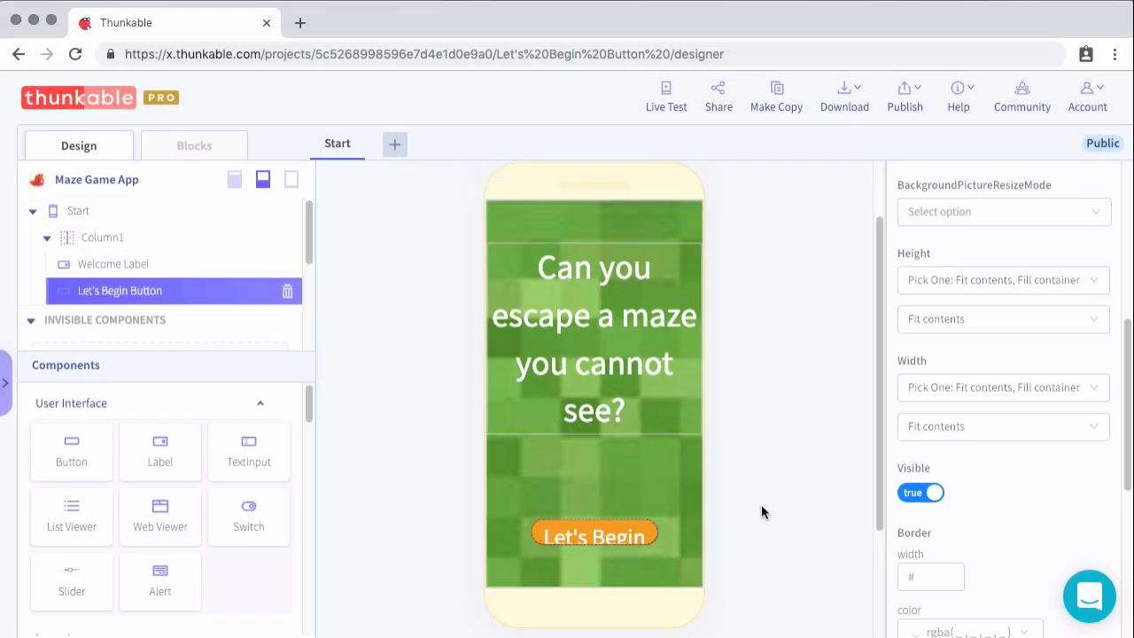
pyautogui.moveTo(783, 528)
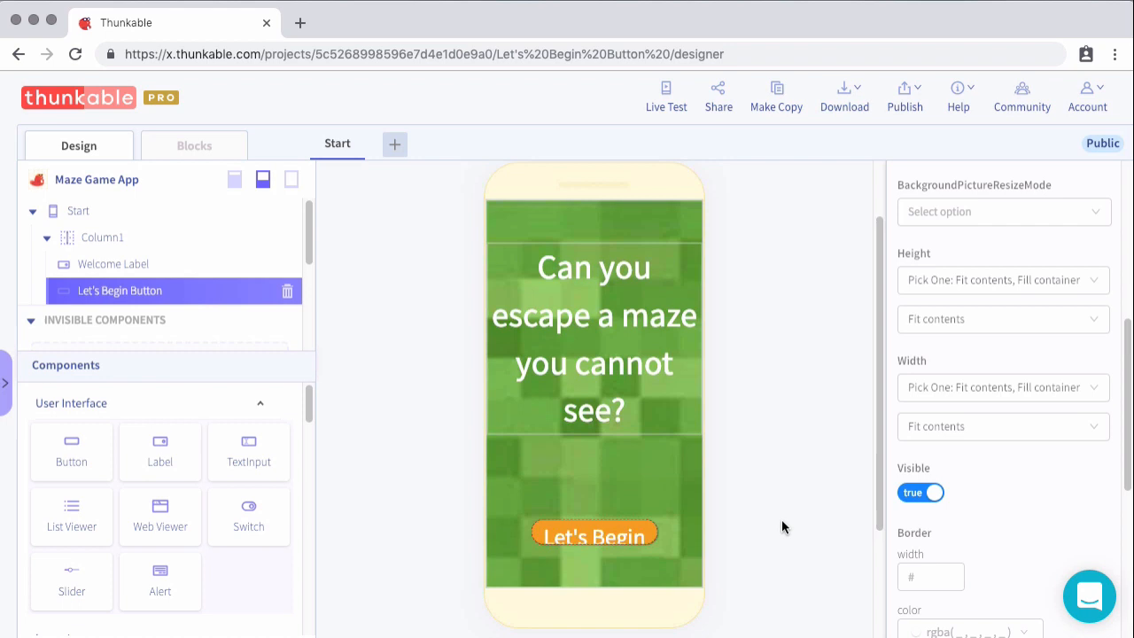
pyautogui.moveTo(591, 482)
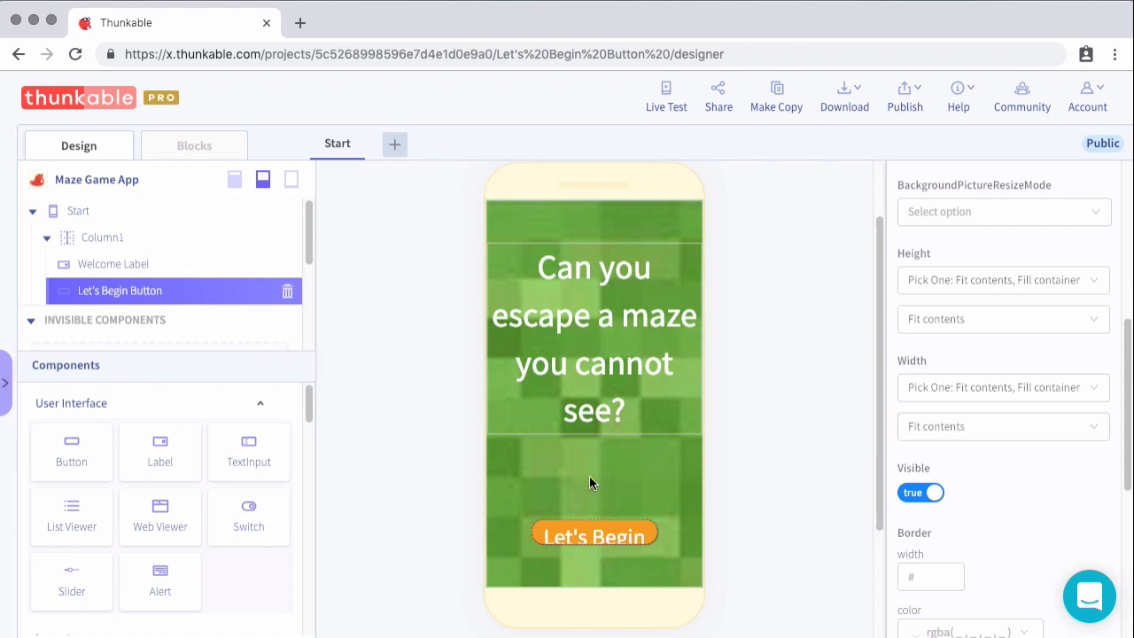
pyautogui.moveTo(619, 539)
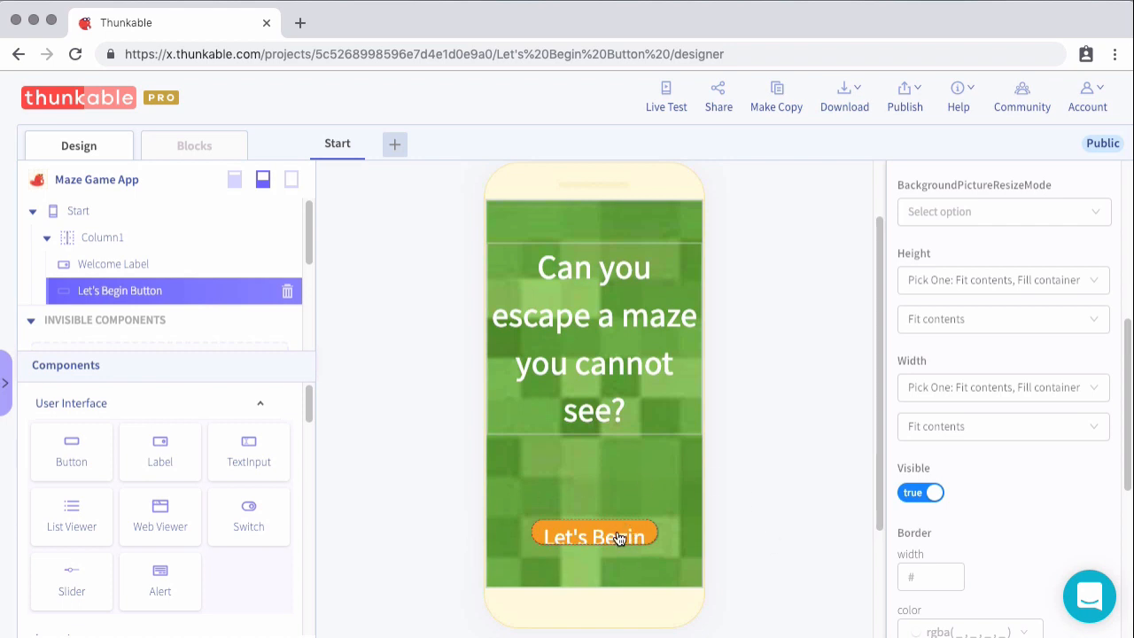
pyautogui.moveTo(358, 344)
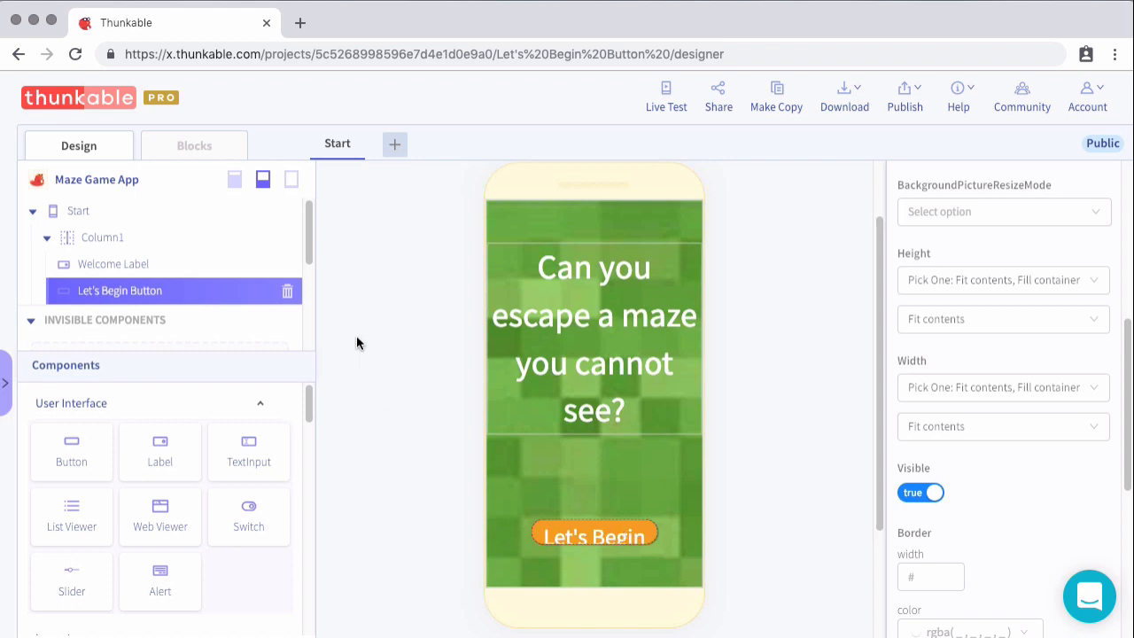
pyautogui.moveTo(381, 188)
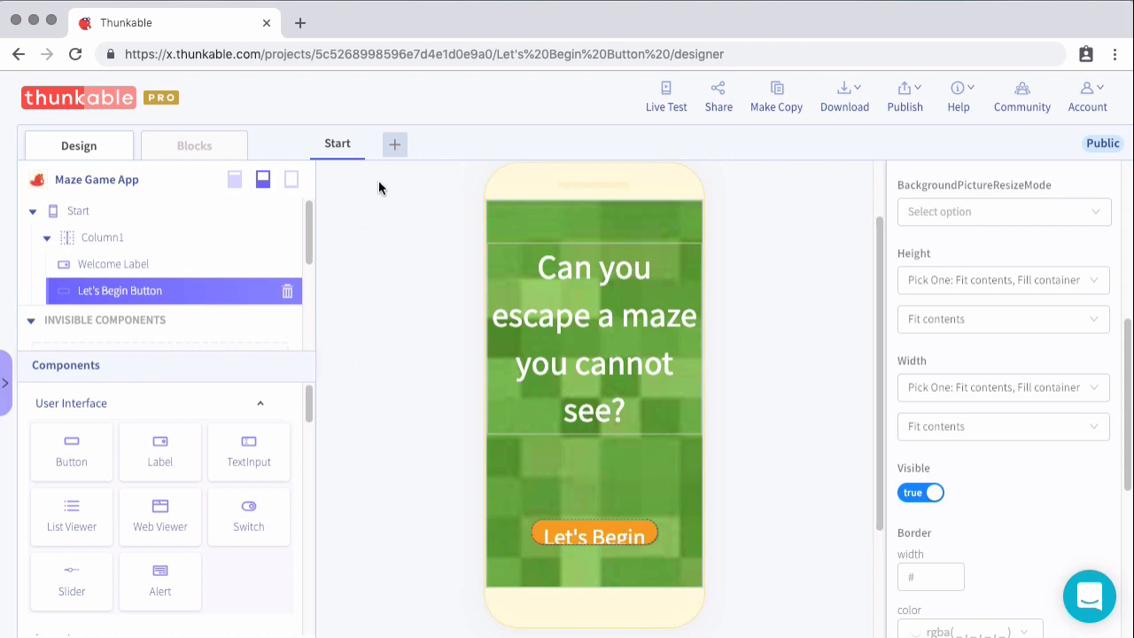
pyautogui.moveTo(406, 174)
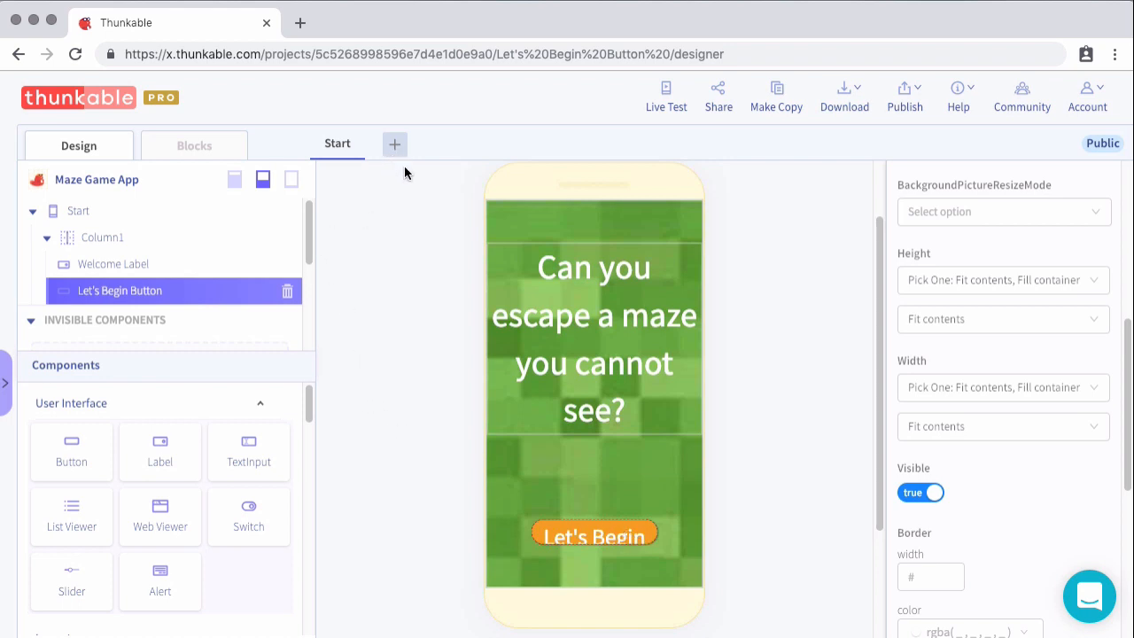
pyautogui.moveTo(310, 154)
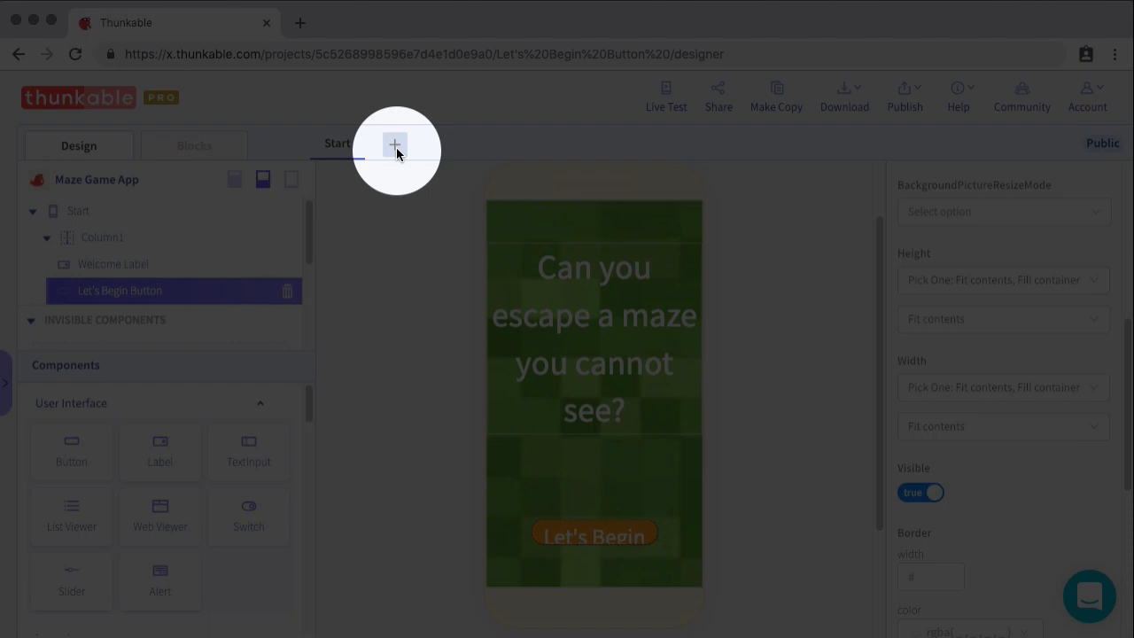
# Add a second screen and rename it 'Maze'
pyautogui.click(393, 143)
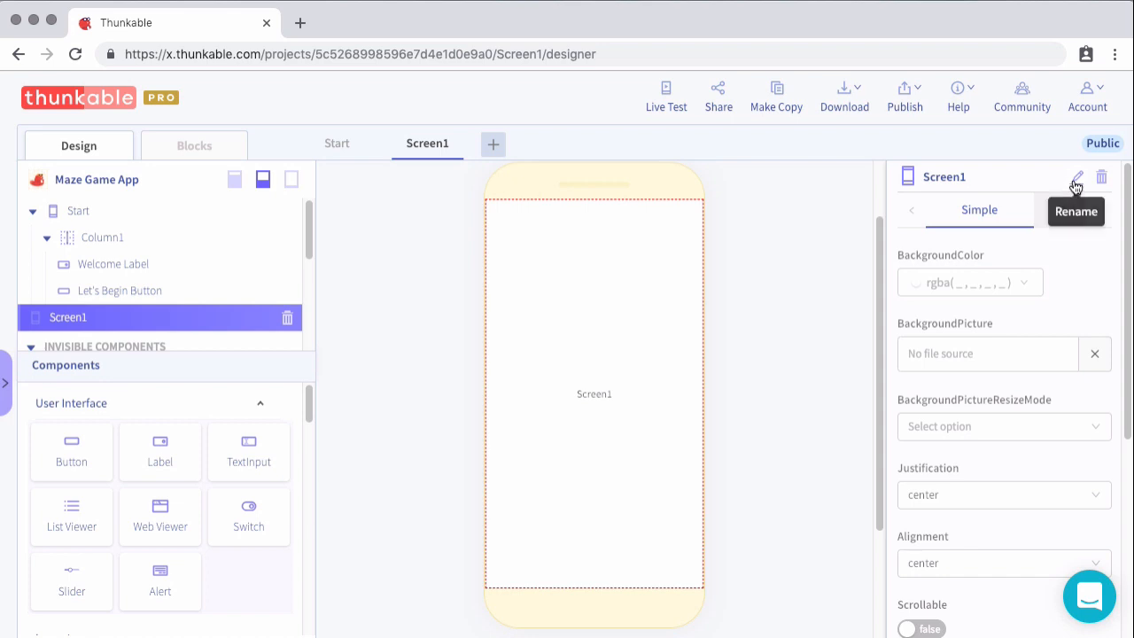
pyautogui.click(1077, 178)
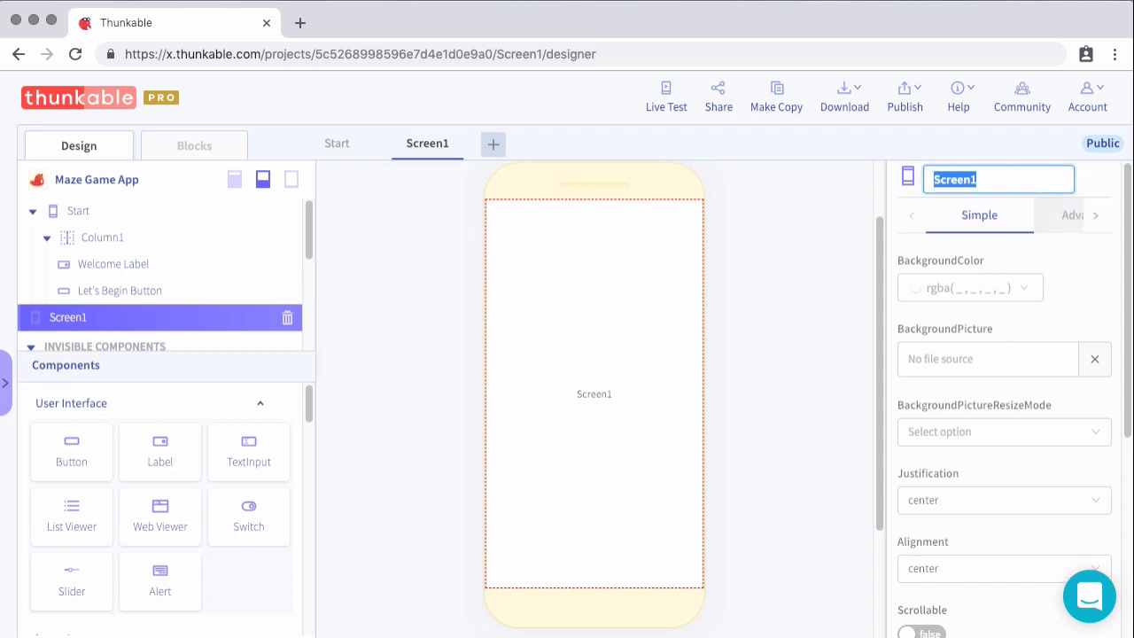
pyautogui.write('Maze')
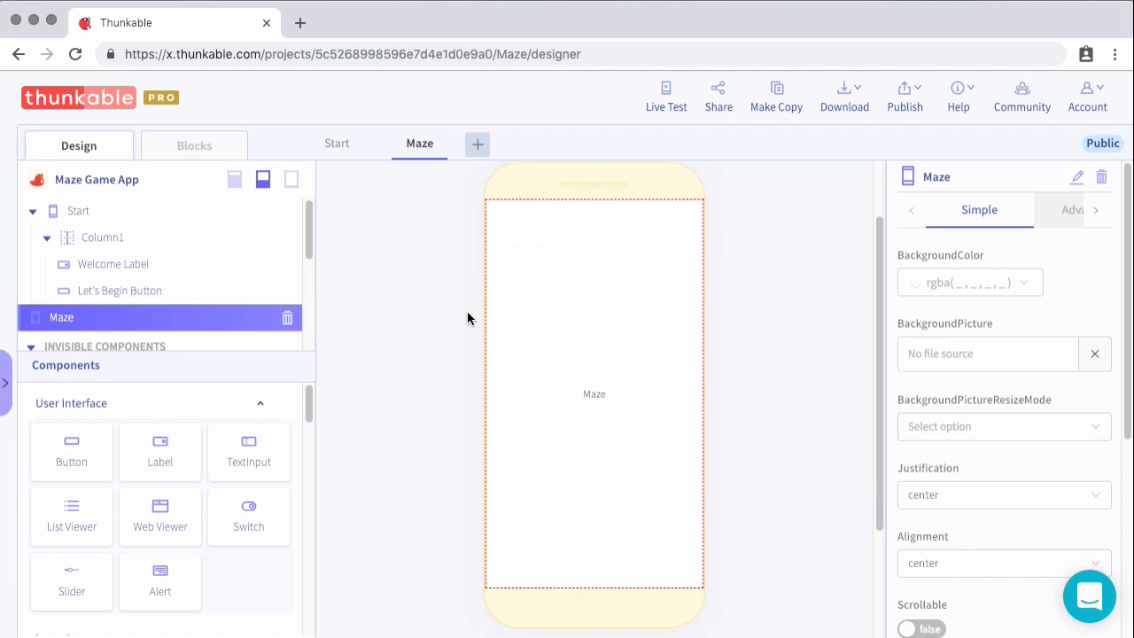
pyautogui.moveTo(414, 196)
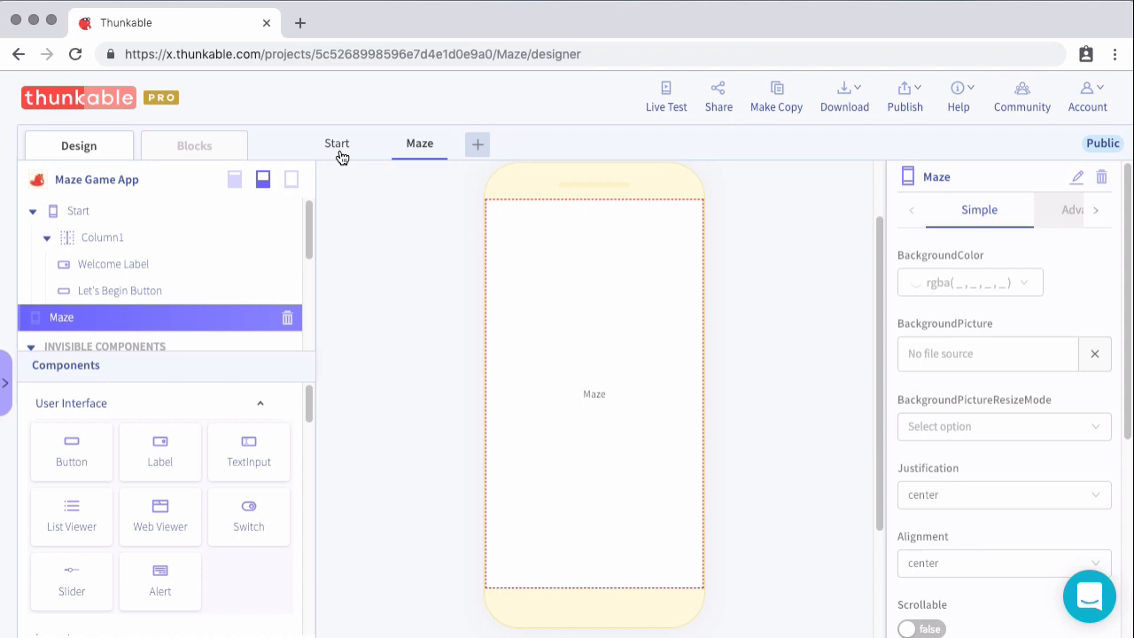
# Switch to the Start screen and go to its Blocks workspace
pyautogui.click(337, 142)
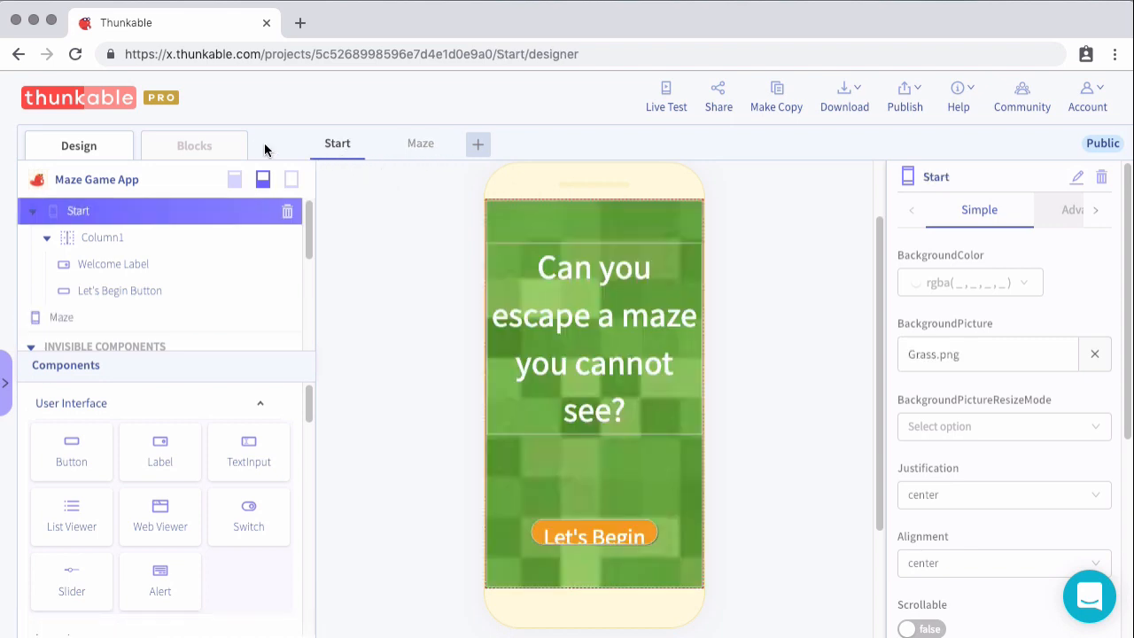
pyautogui.click(195, 145)
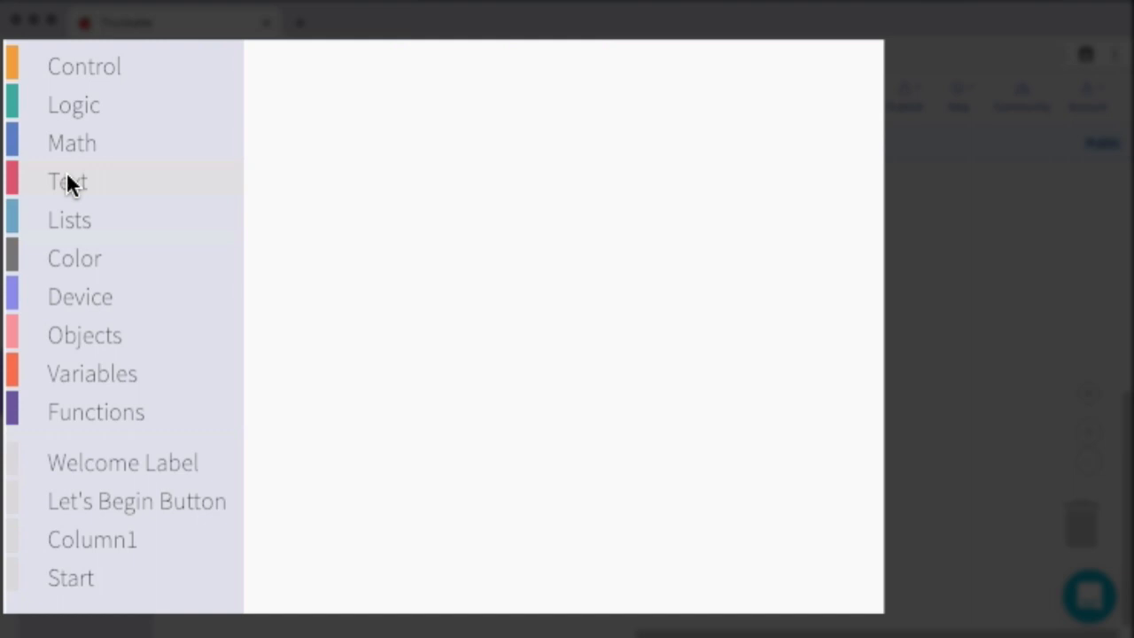
pyautogui.moveTo(75, 511)
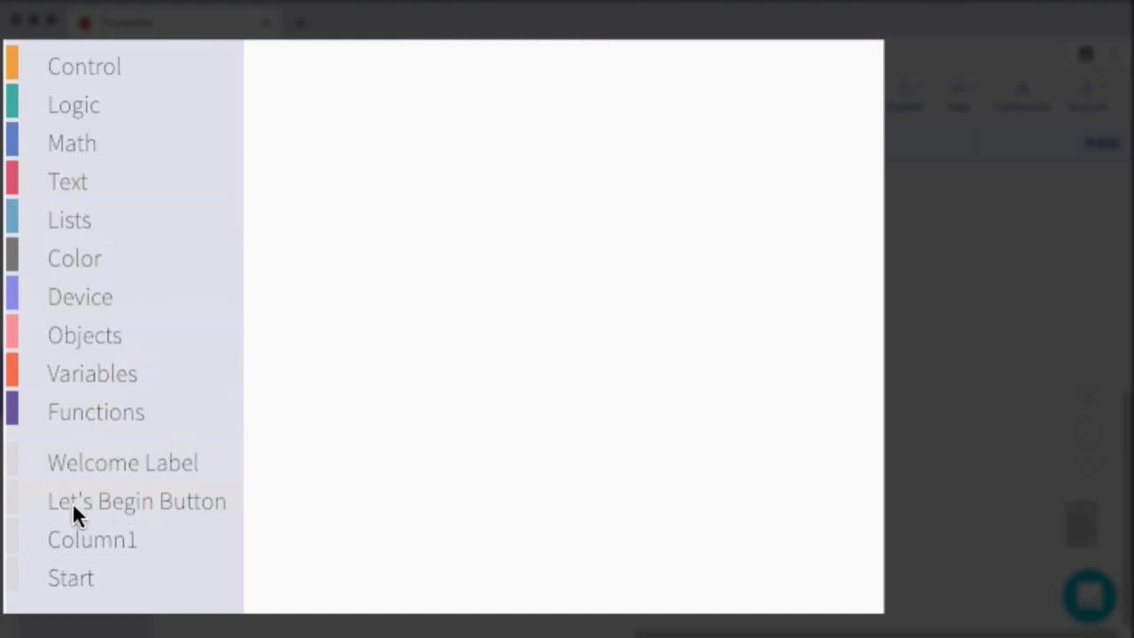
pyautogui.moveTo(121, 514)
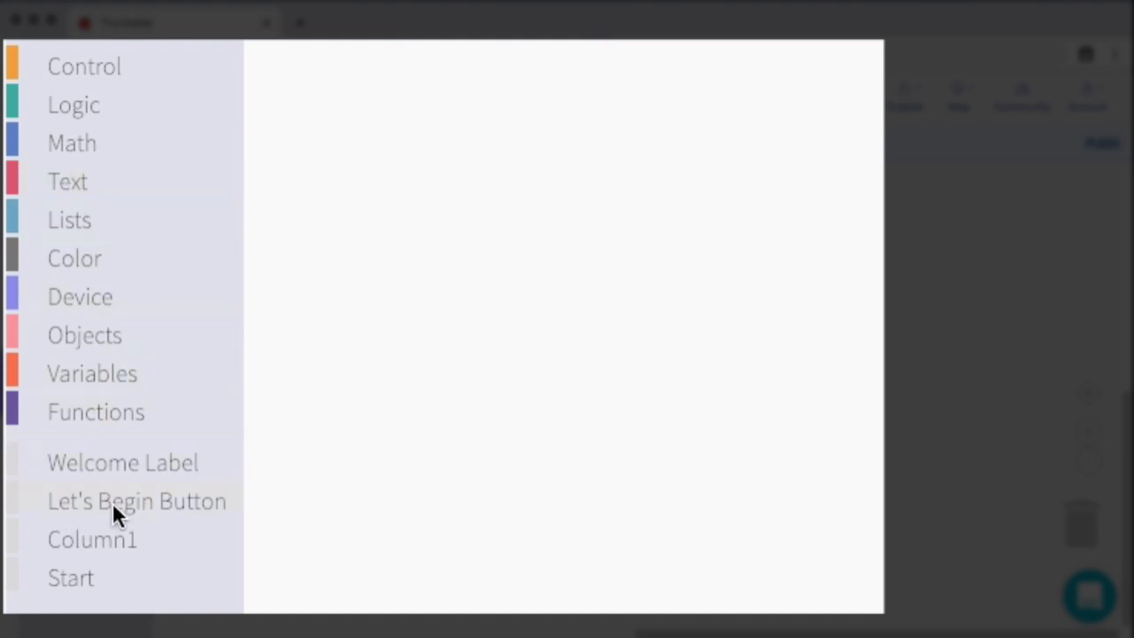
# Place a 'when Let's Begin Button Click' event and nest a 'navigate to' block inside it
pyautogui.click(137, 500)
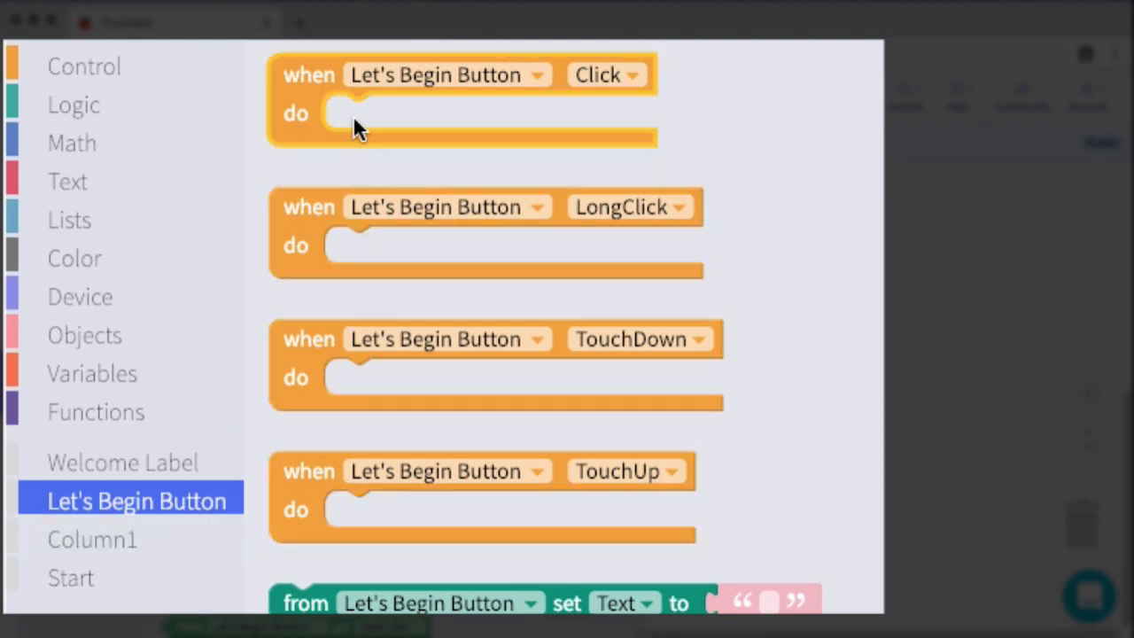
pyautogui.moveTo(337, 133)
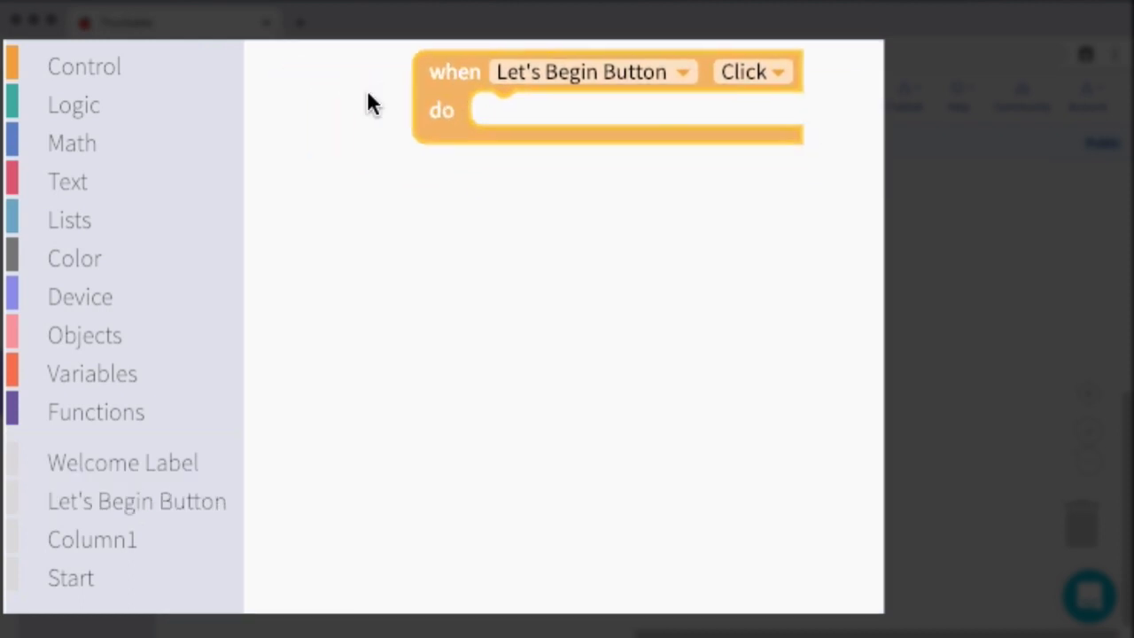
pyautogui.moveTo(606, 97); pyautogui.dragTo(541, 156)
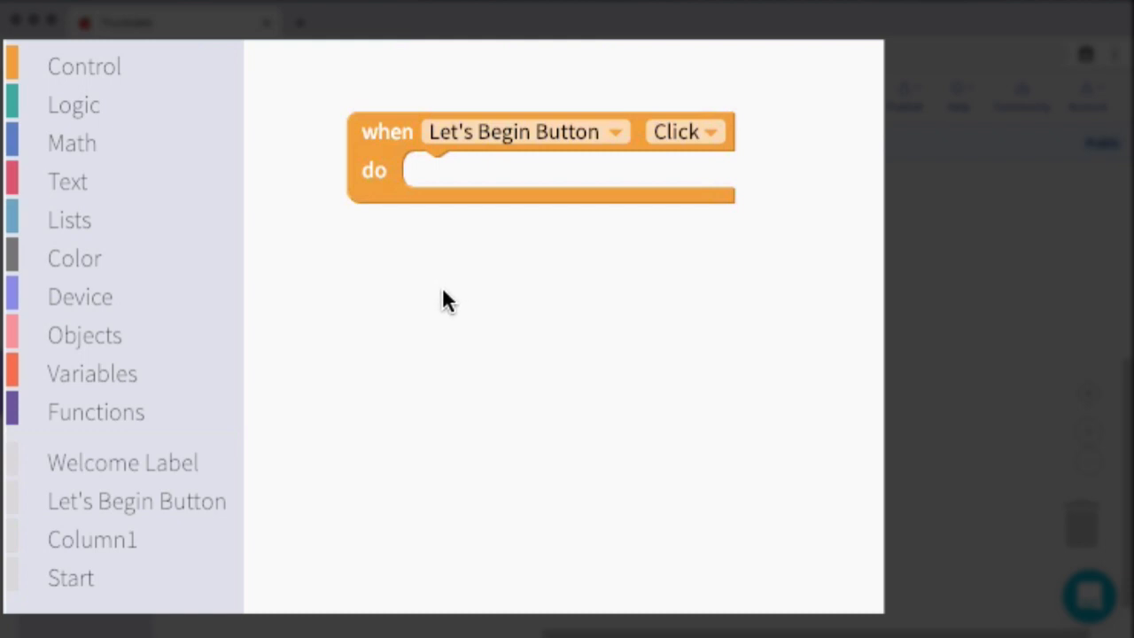
pyautogui.moveTo(85, 65)
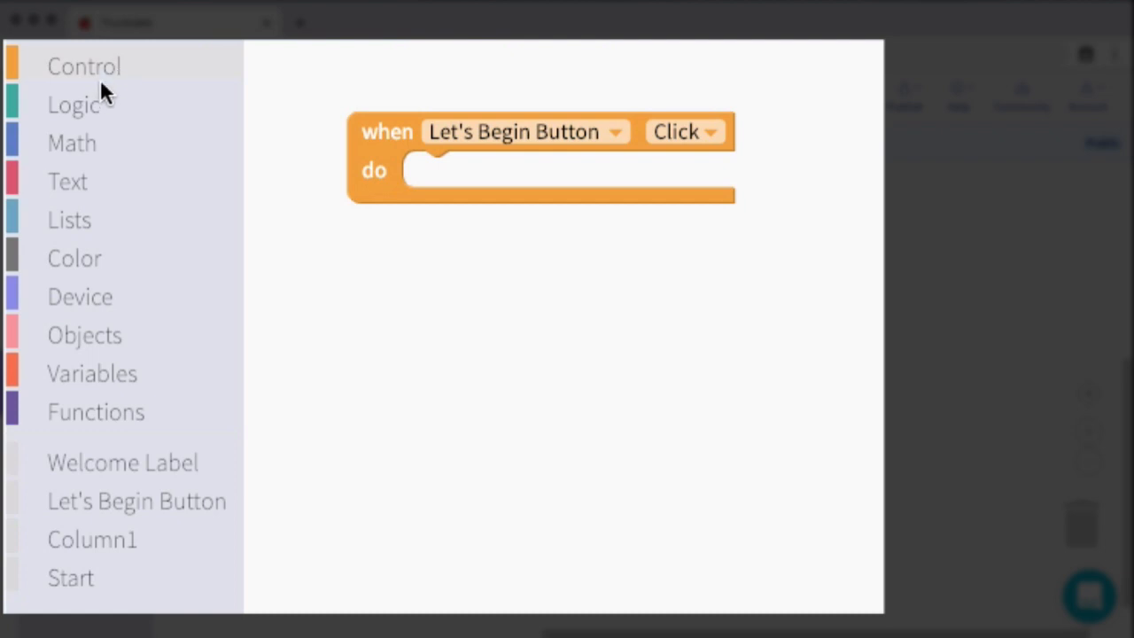
pyautogui.click(83, 66)
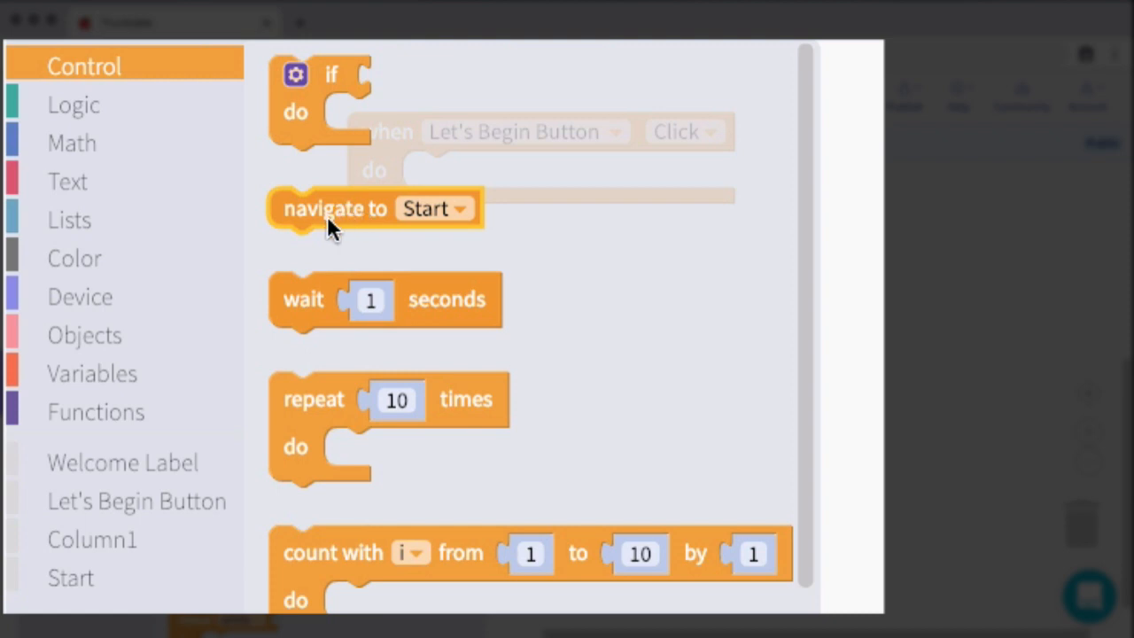
pyautogui.moveTo(340, 231)
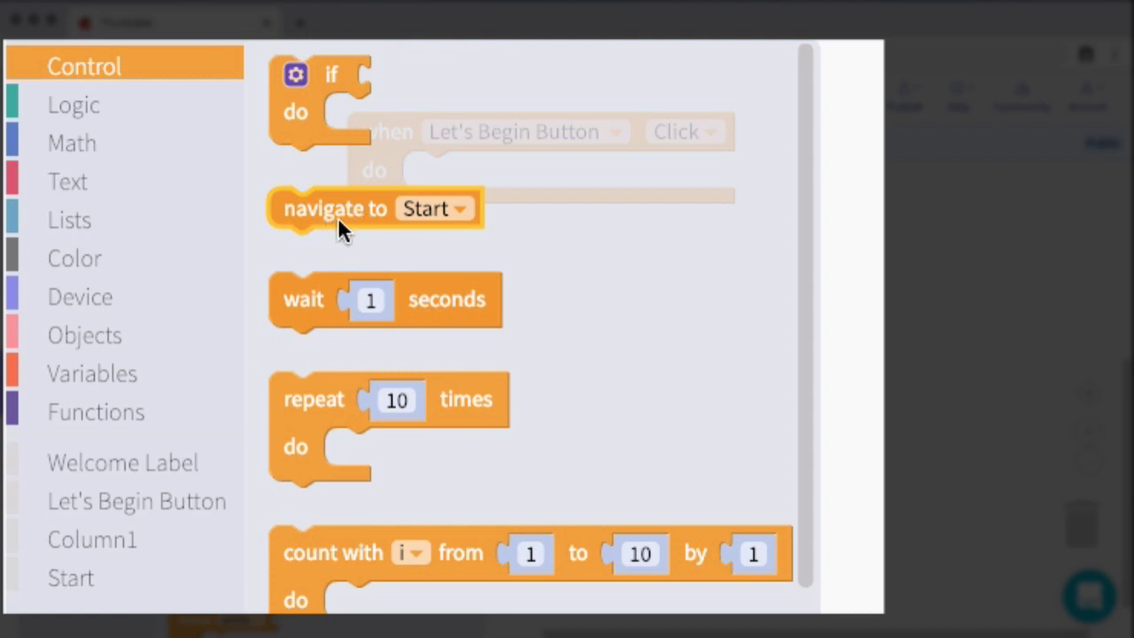
pyautogui.moveTo(337, 209); pyautogui.dragTo(478, 183)
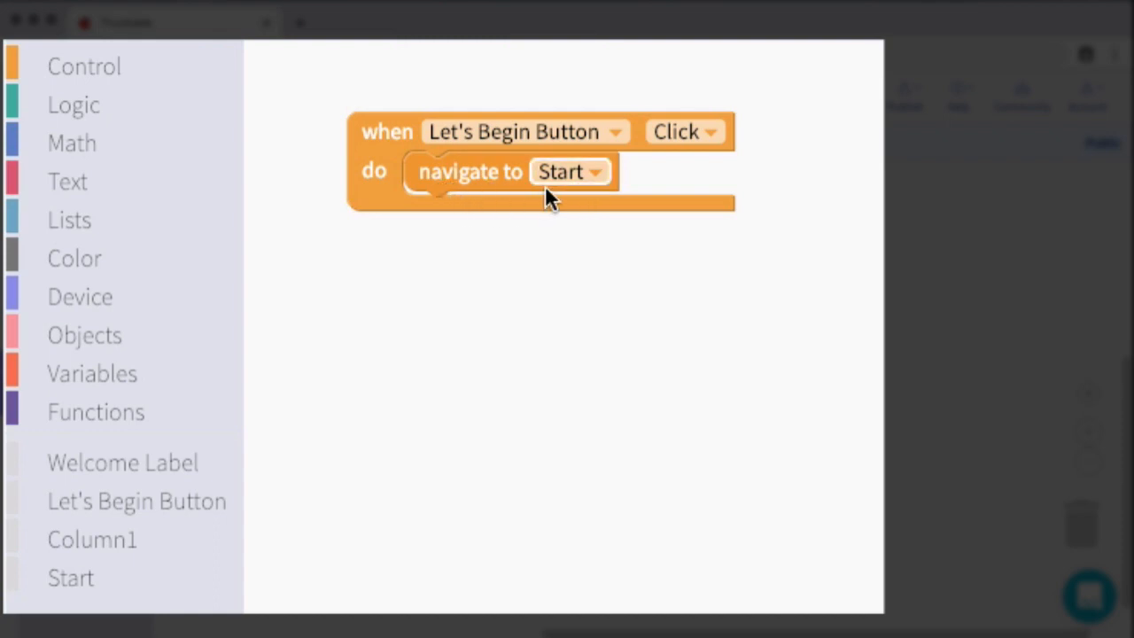
# Show the navigate block's destination choices, Start and Maze
pyautogui.click(571, 170)
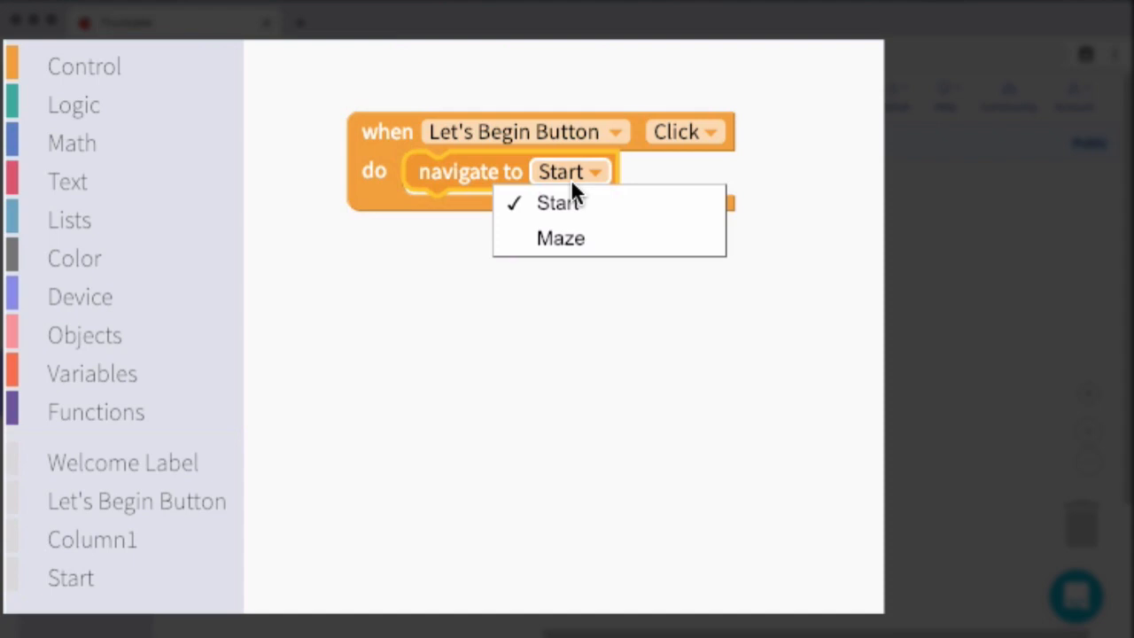